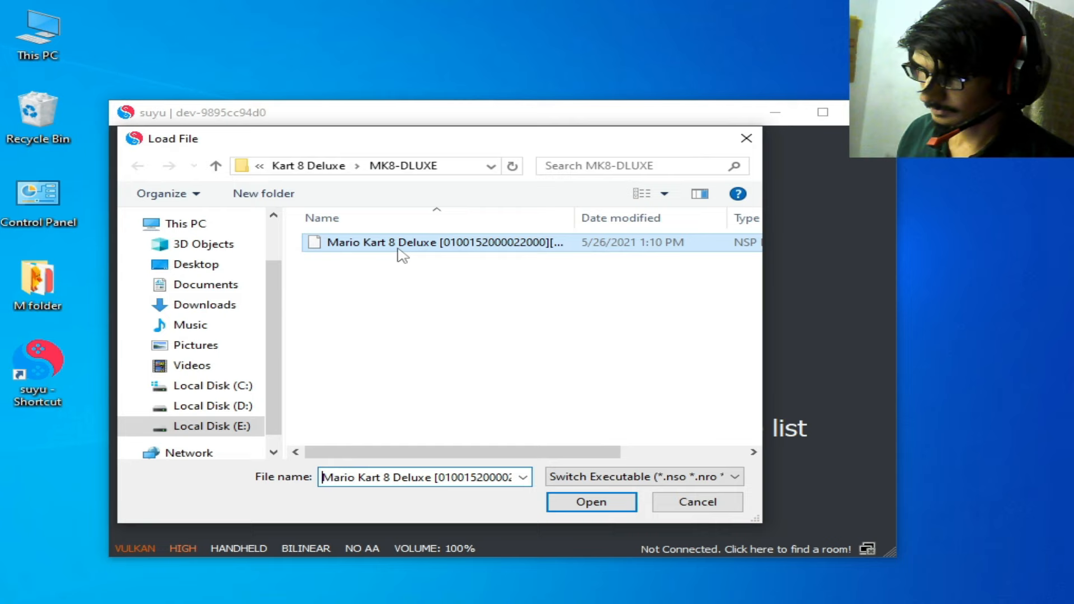
Load the Mario Kart 8 Deluxe NSP twice, dismissing the Missing Firmware error each time.
{"action": "left_click", "coordinate": [591, 501]}
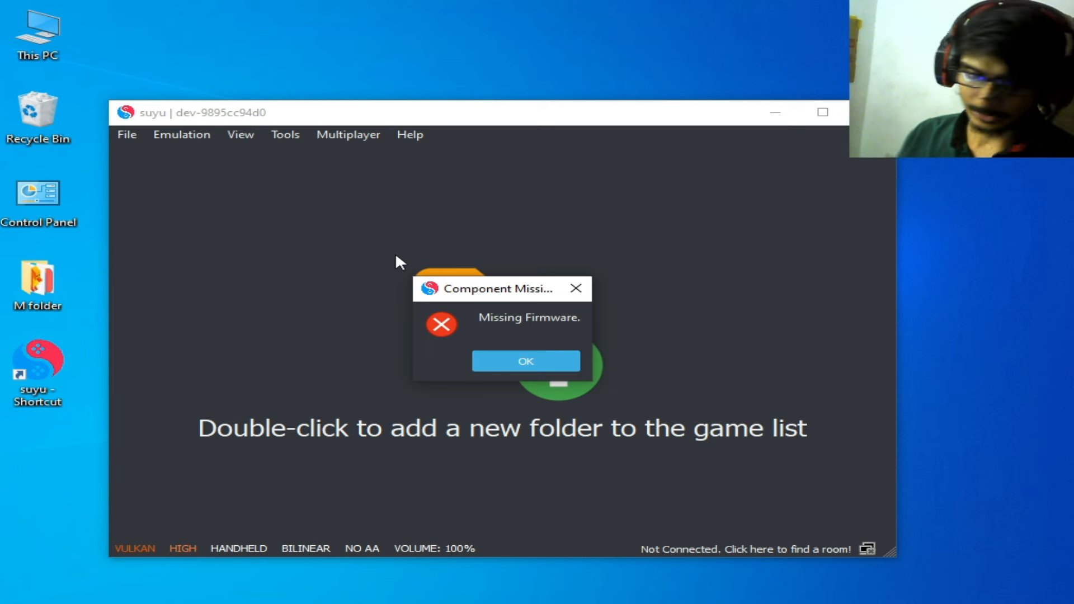
{"action": "mouse_move", "coordinate": [369, 168]}
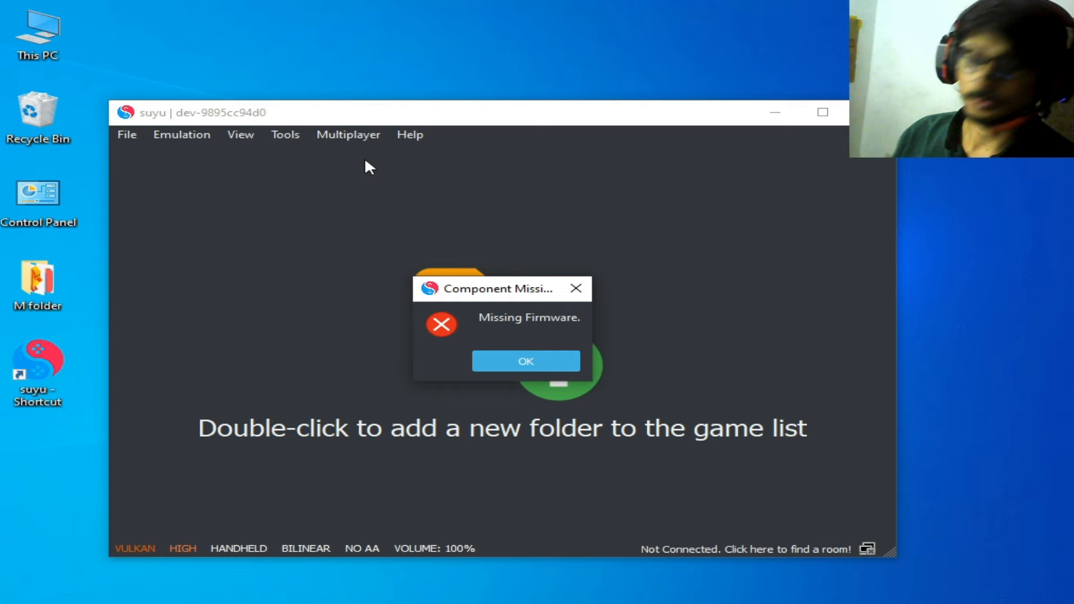
{"action": "left_click", "coordinate": [524, 361]}
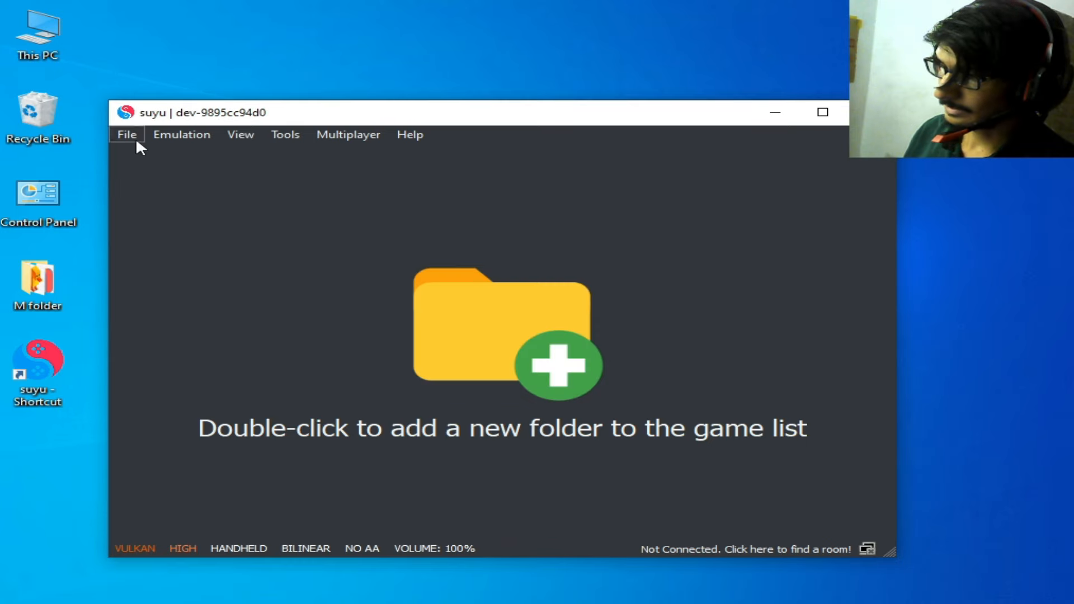
{"action": "left_click", "coordinate": [181, 134]}
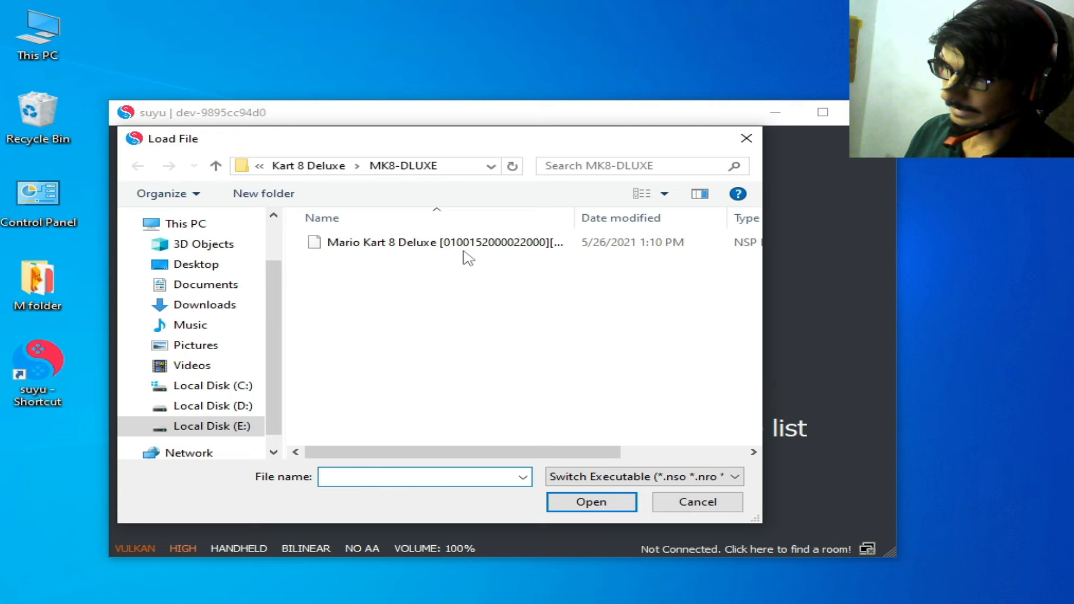
{"action": "left_click", "coordinate": [443, 242]}
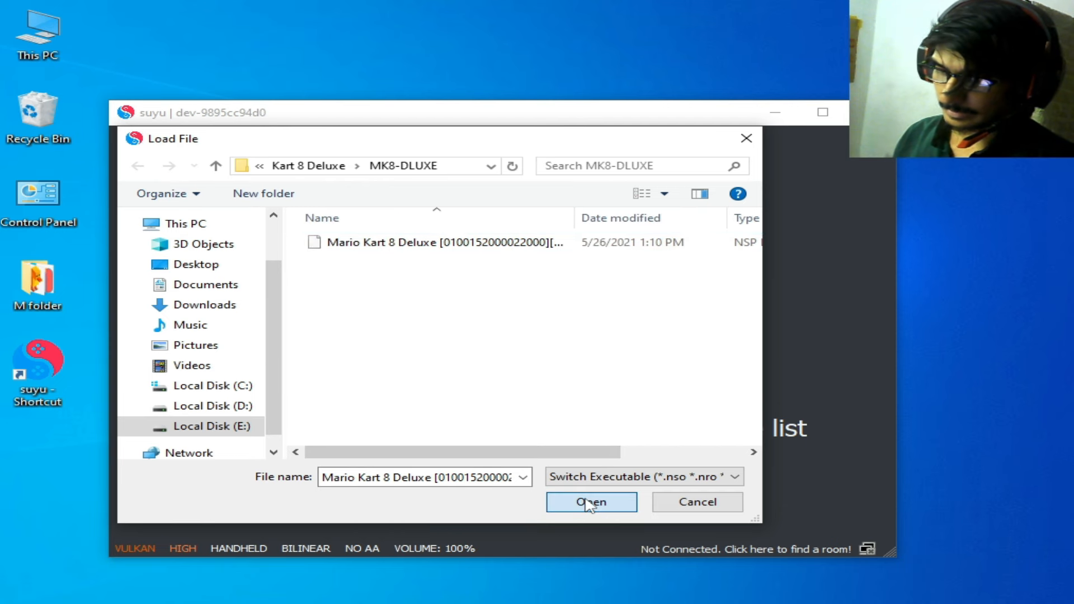
{"action": "left_click", "coordinate": [590, 502]}
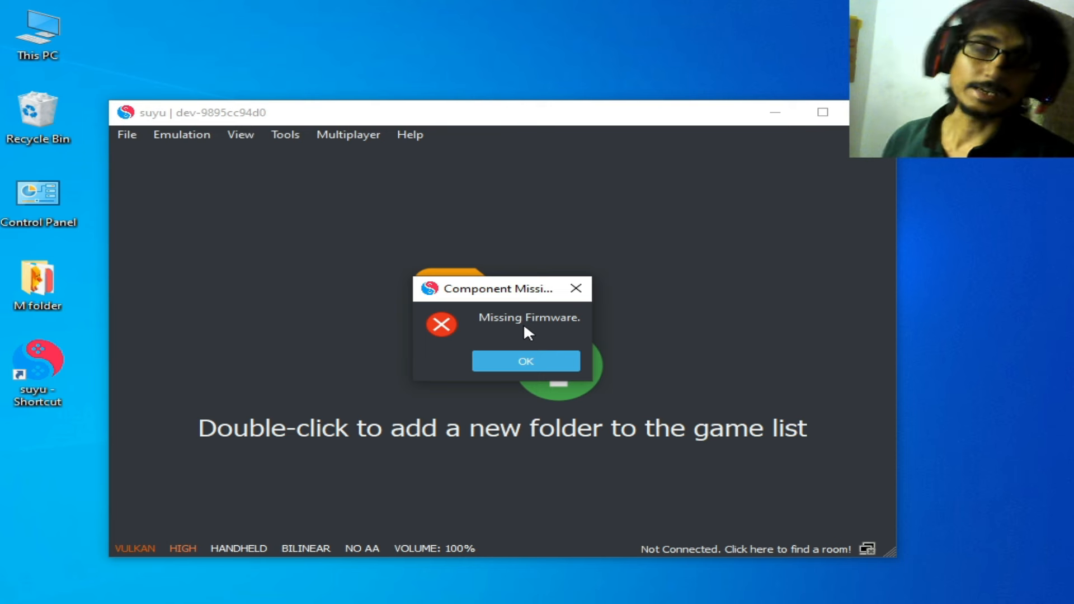
{"action": "left_click", "coordinate": [525, 360]}
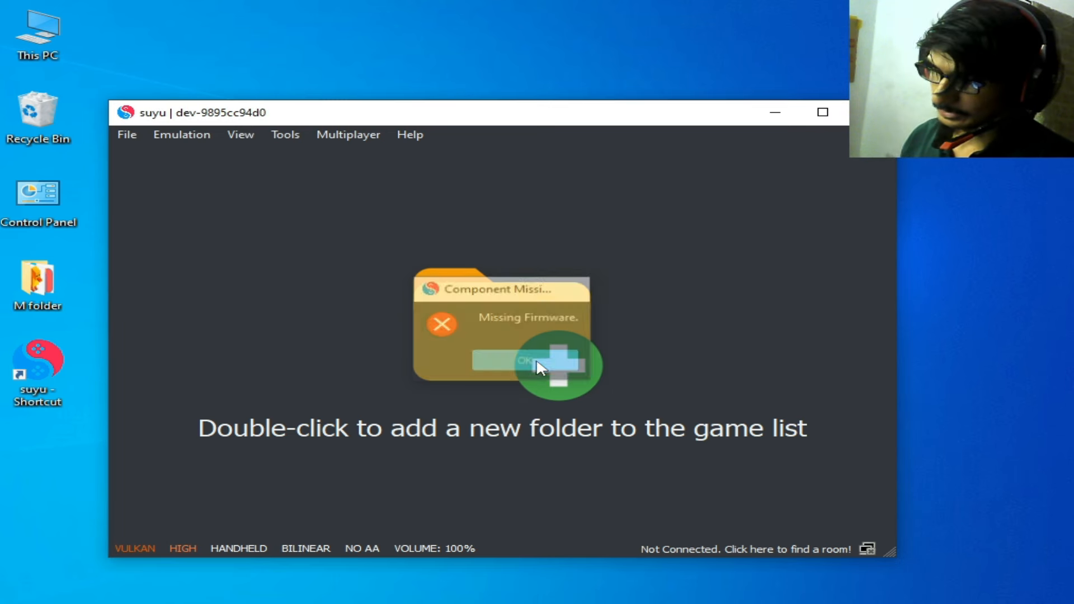
{"action": "left_click", "coordinate": [127, 134]}
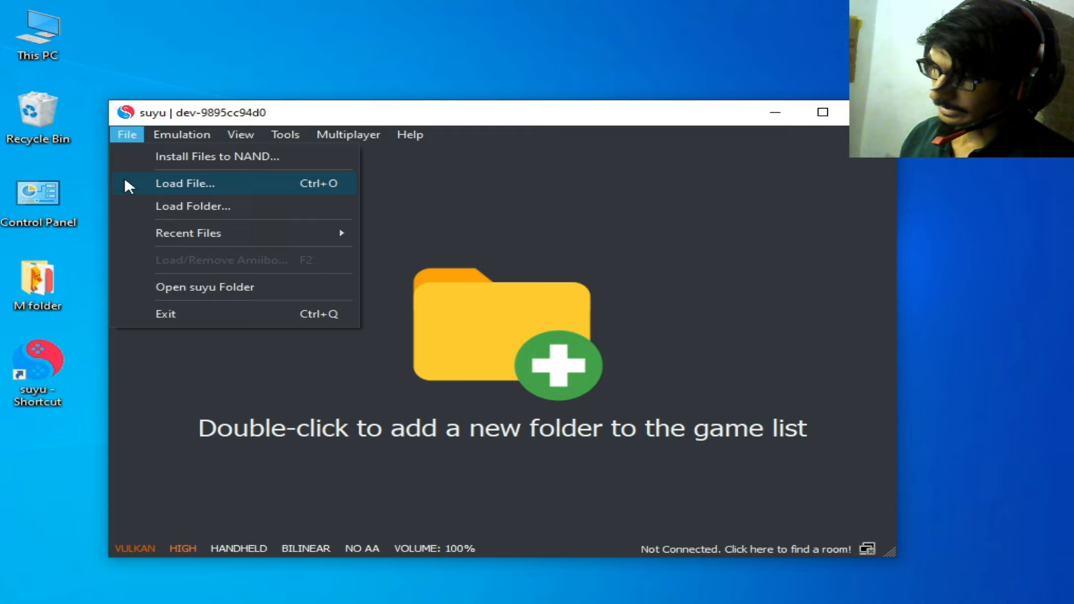
{"action": "mouse_move", "coordinate": [204, 286]}
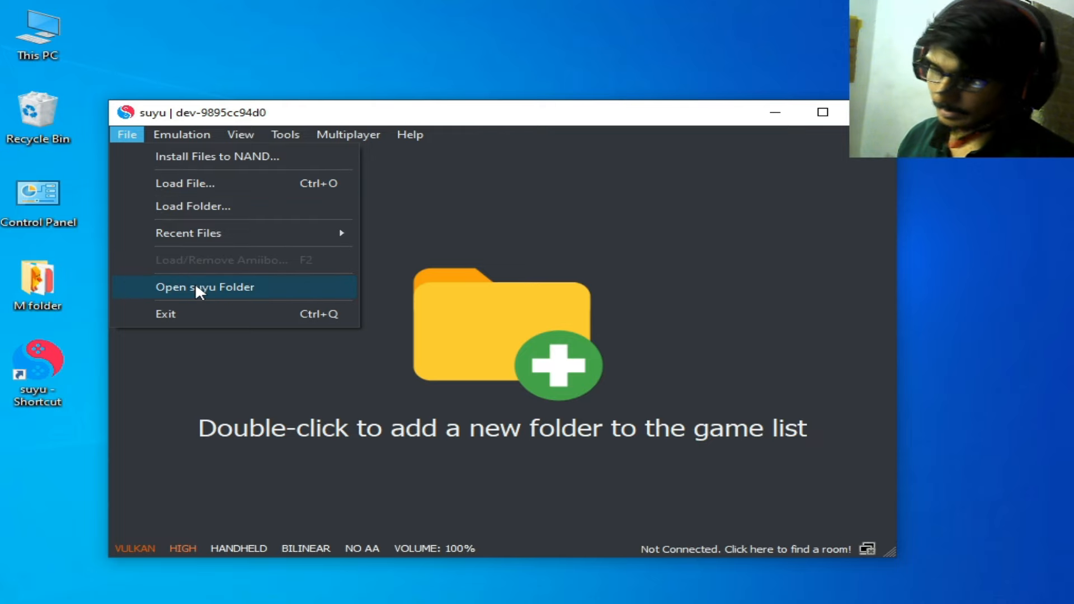
Browse the 229 NCA files in suyu's nand/system/Contents/registered folder, then close Explorer.
{"action": "left_click", "coordinate": [204, 286]}
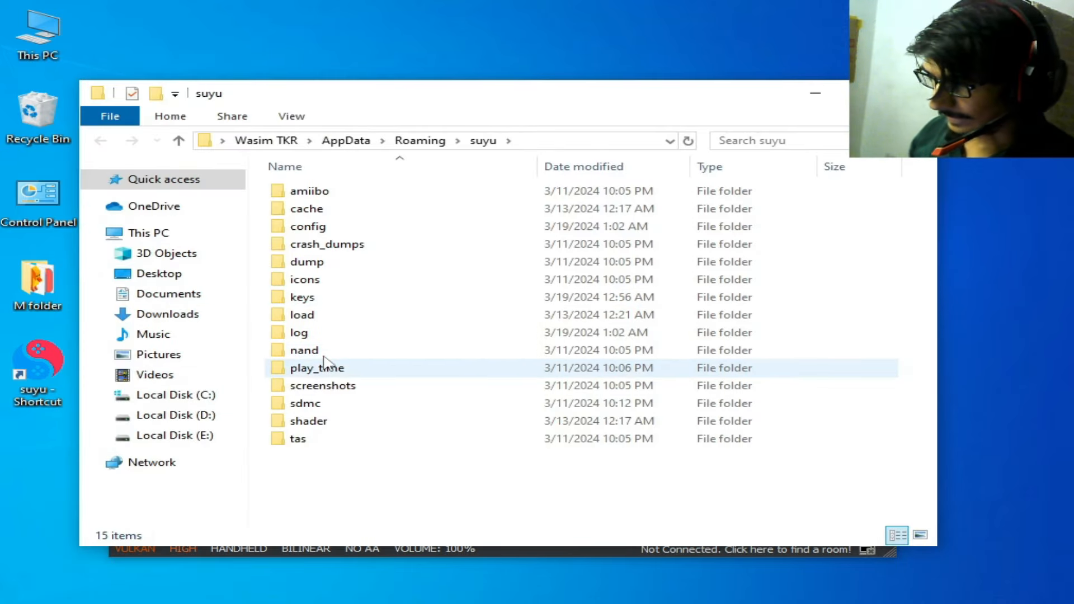
{"action": "double_click", "coordinate": [304, 350]}
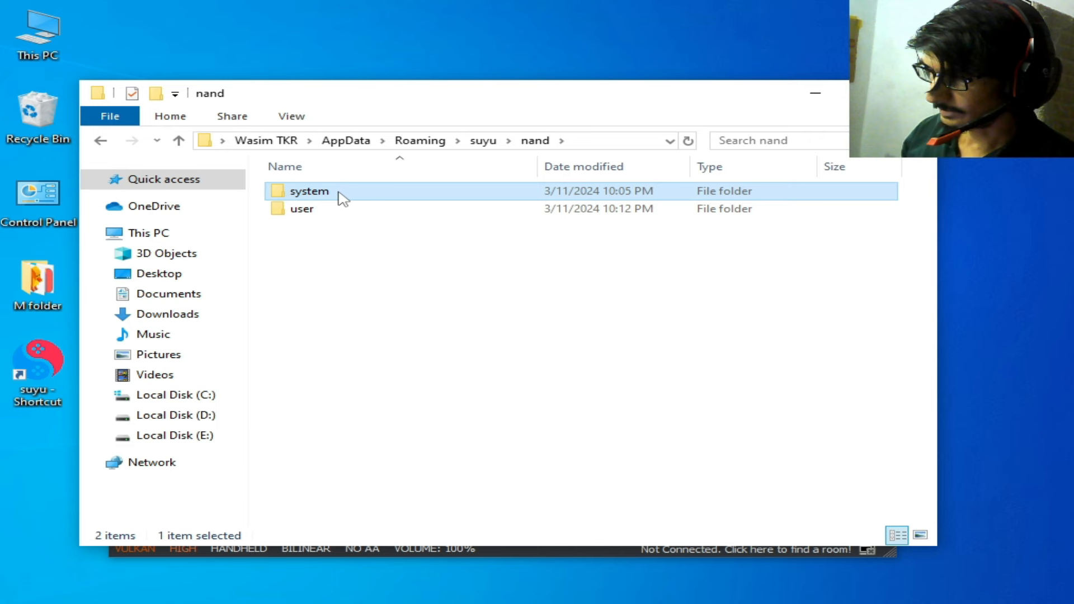
{"action": "double_click", "coordinate": [309, 192]}
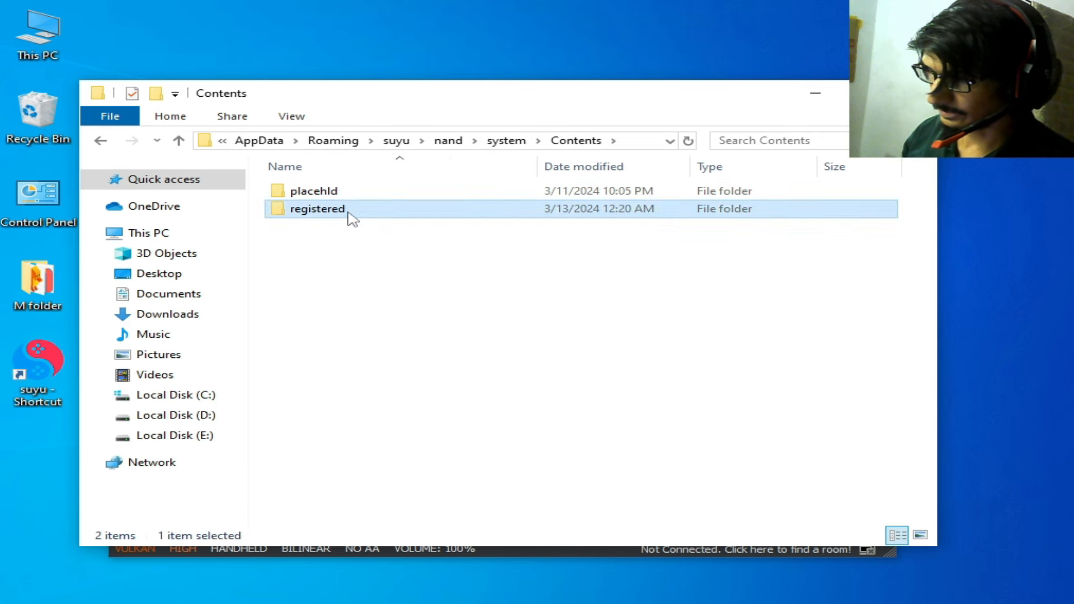
{"action": "double_click", "coordinate": [316, 208]}
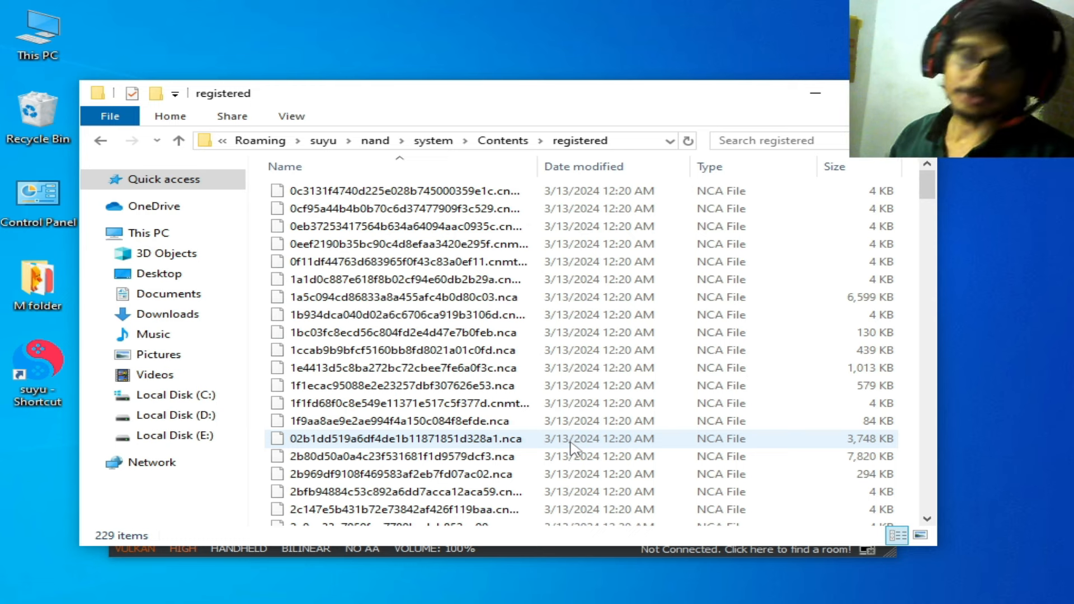
{"action": "left_click", "coordinate": [411, 384]}
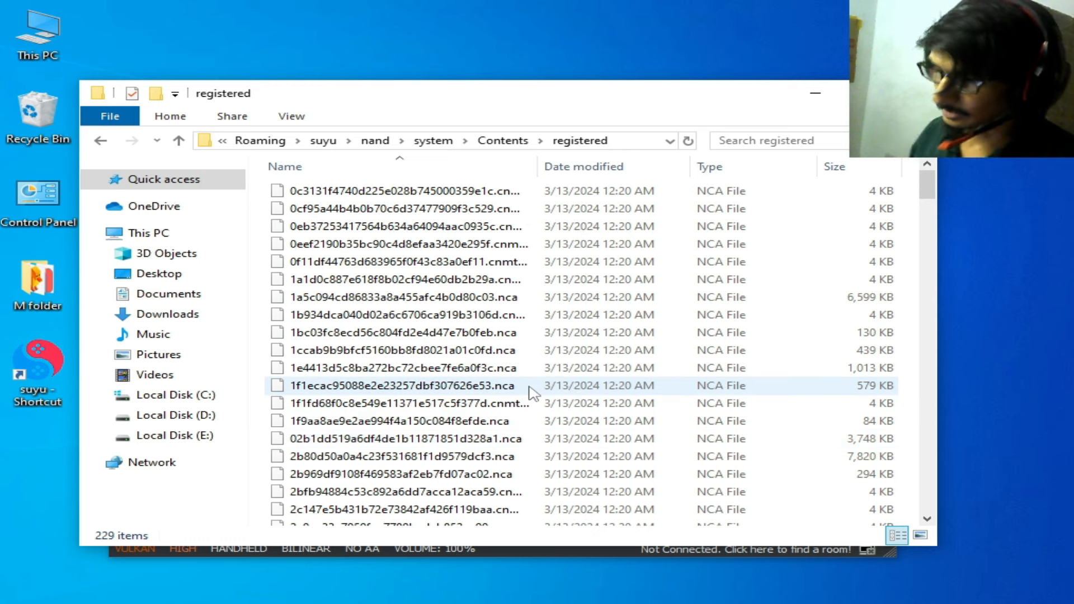
{"action": "mouse_move", "coordinate": [661, 302]}
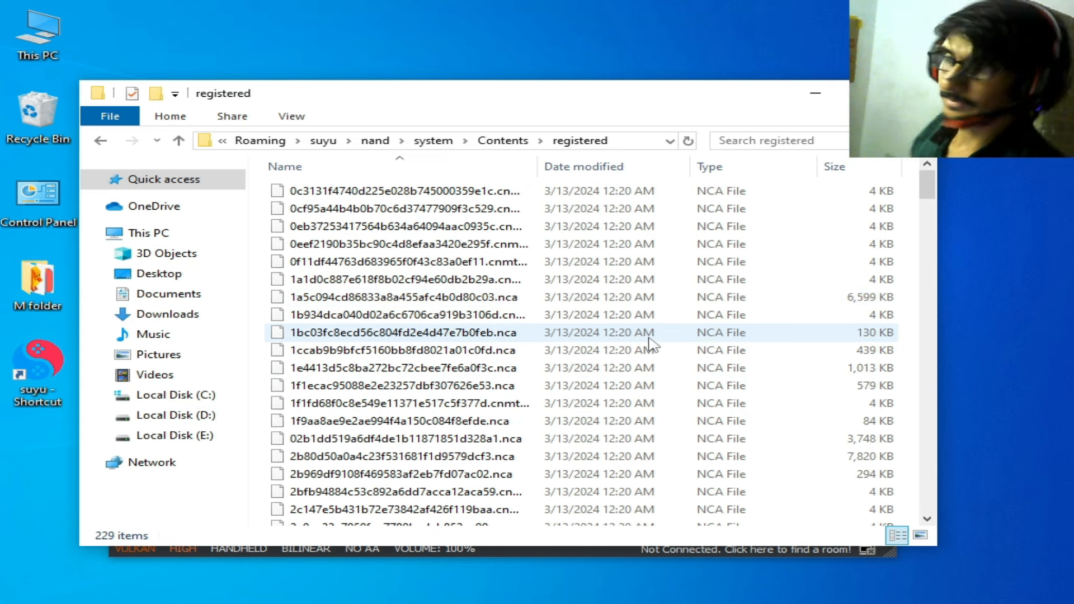
{"action": "left_click", "coordinate": [411, 368]}
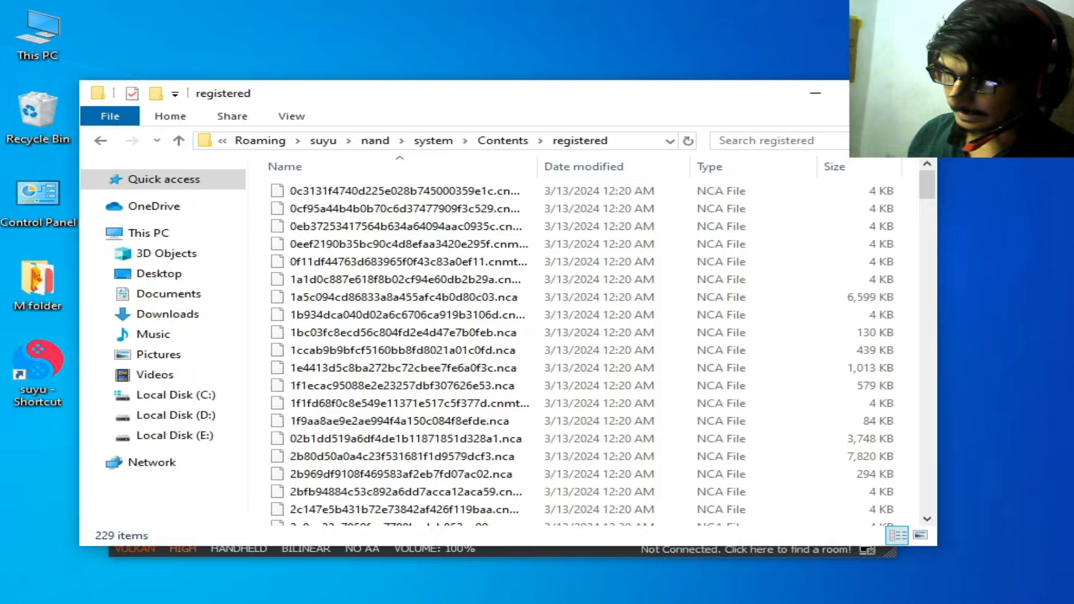
{"action": "left_click", "coordinate": [815, 92]}
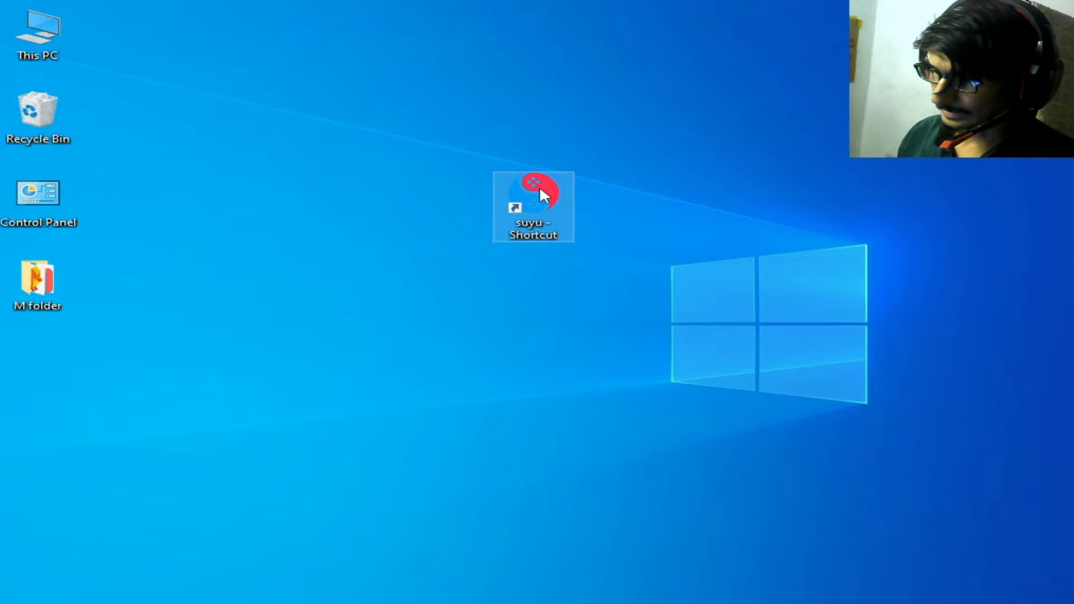
Tick Run as administrator and Windows 8 compatibility mode in the shortcut's properties, then apply.
{"action": "right_click", "coordinate": [533, 195]}
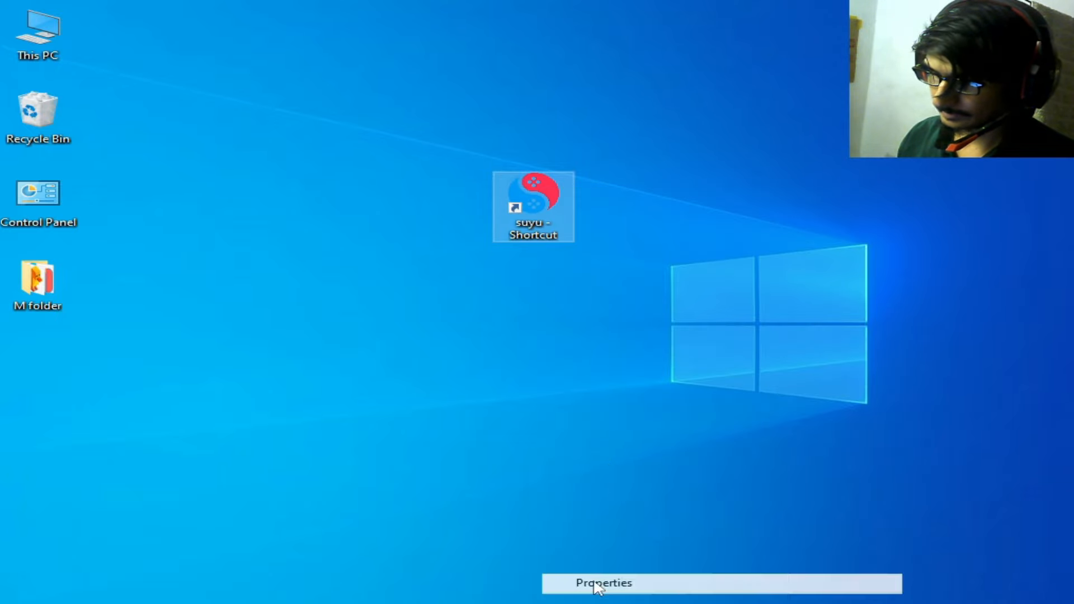
{"action": "left_click", "coordinate": [602, 582]}
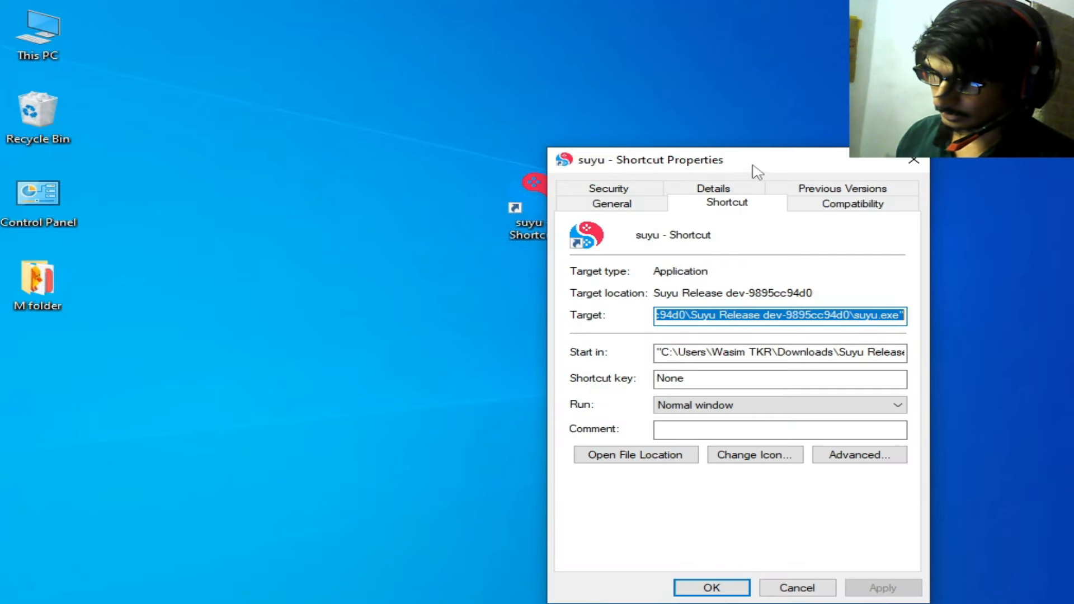
{"action": "left_click", "coordinate": [851, 203]}
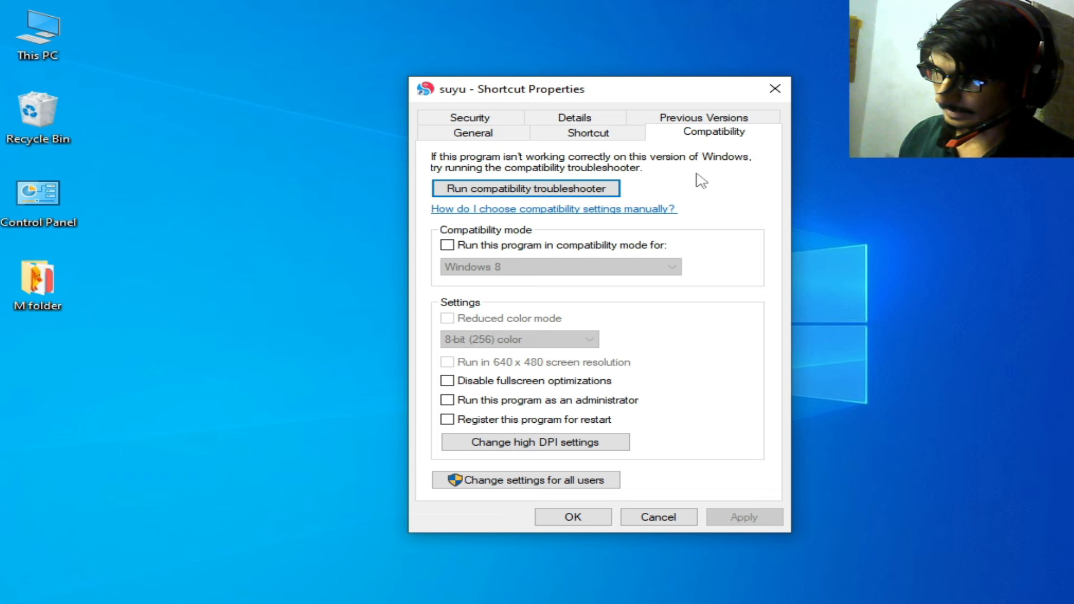
{"action": "mouse_move", "coordinate": [458, 385]}
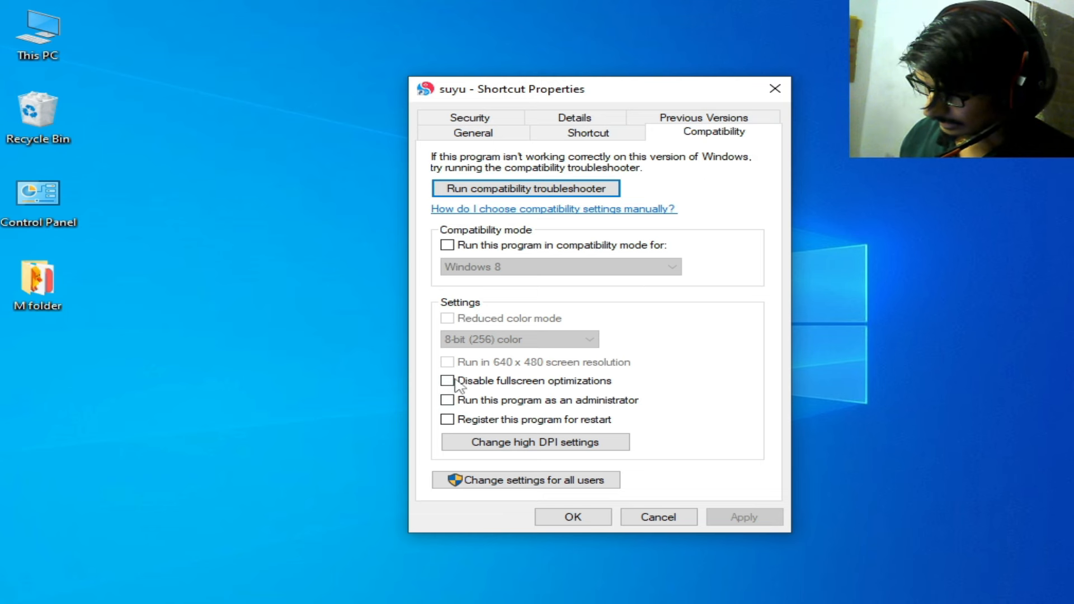
{"action": "mouse_move", "coordinate": [568, 407]}
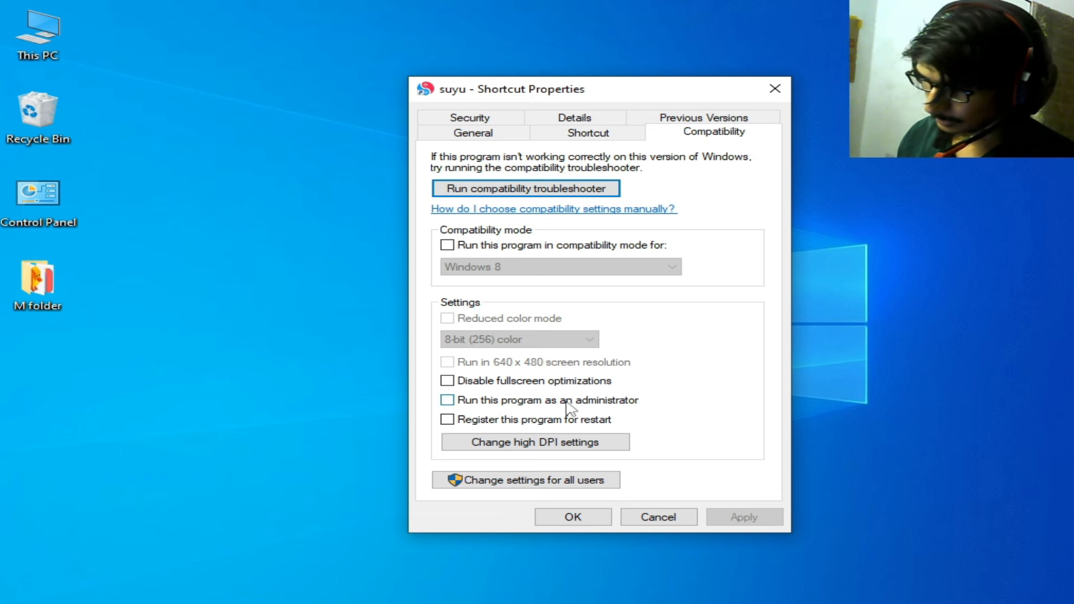
{"action": "left_click", "coordinate": [447, 399]}
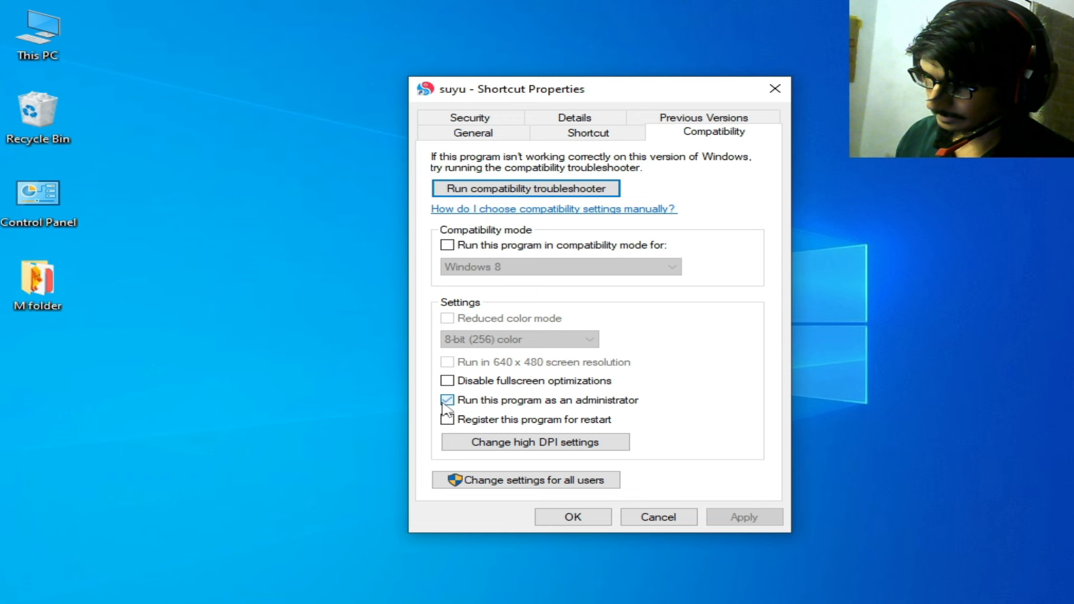
{"action": "left_click", "coordinate": [447, 400]}
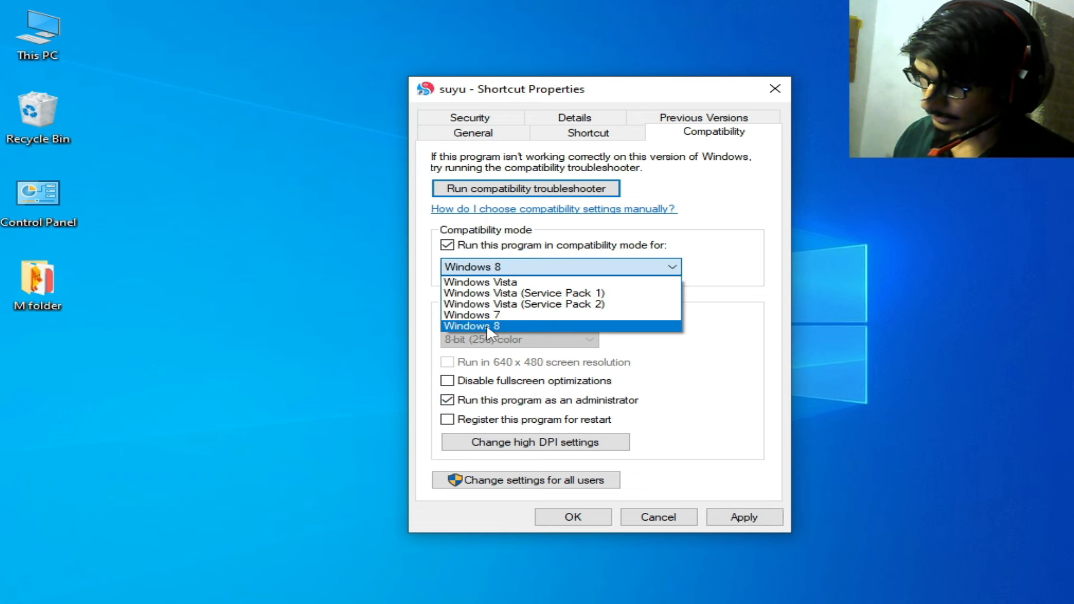
{"action": "left_click", "coordinate": [471, 326]}
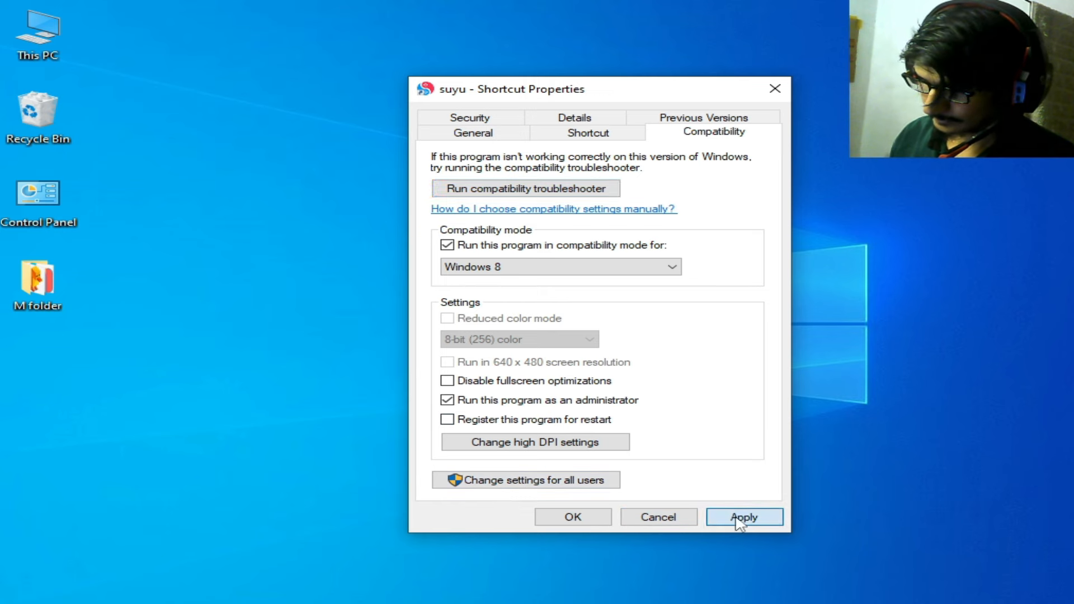
{"action": "left_click", "coordinate": [571, 516]}
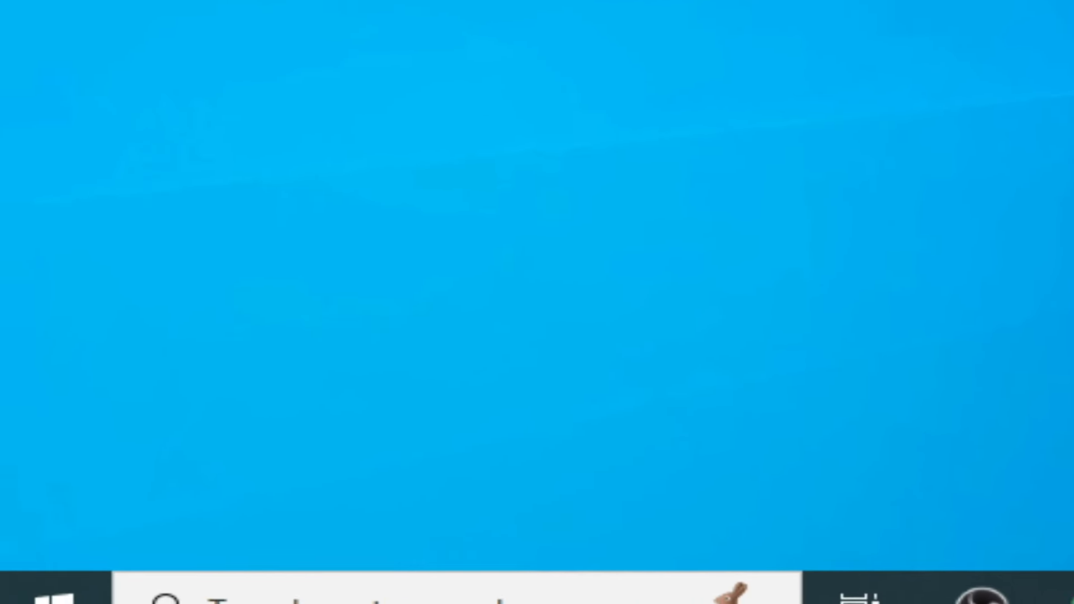
Search Windows for %temp% and open the matching temporary files folder.
{"action": "type", "text": "%t"}
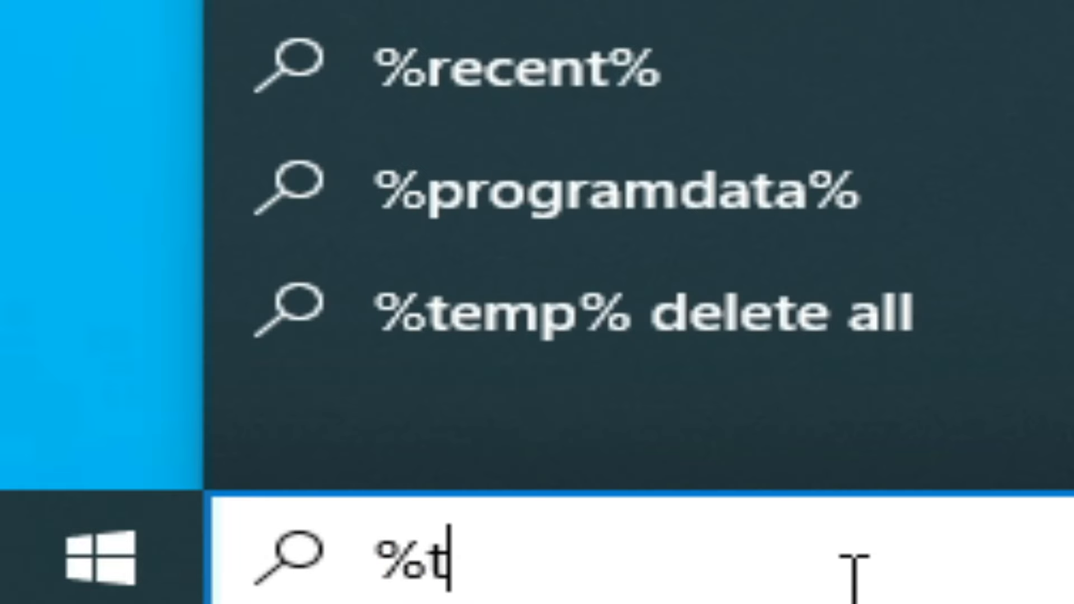
{"action": "type", "text": "emp"}
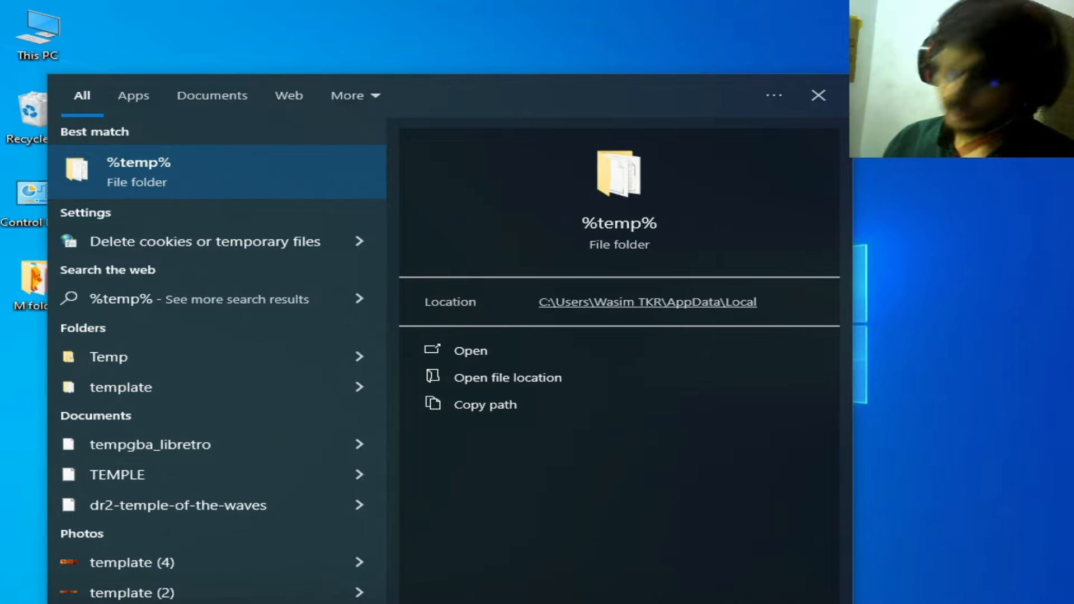
{"action": "left_click", "coordinate": [470, 350]}
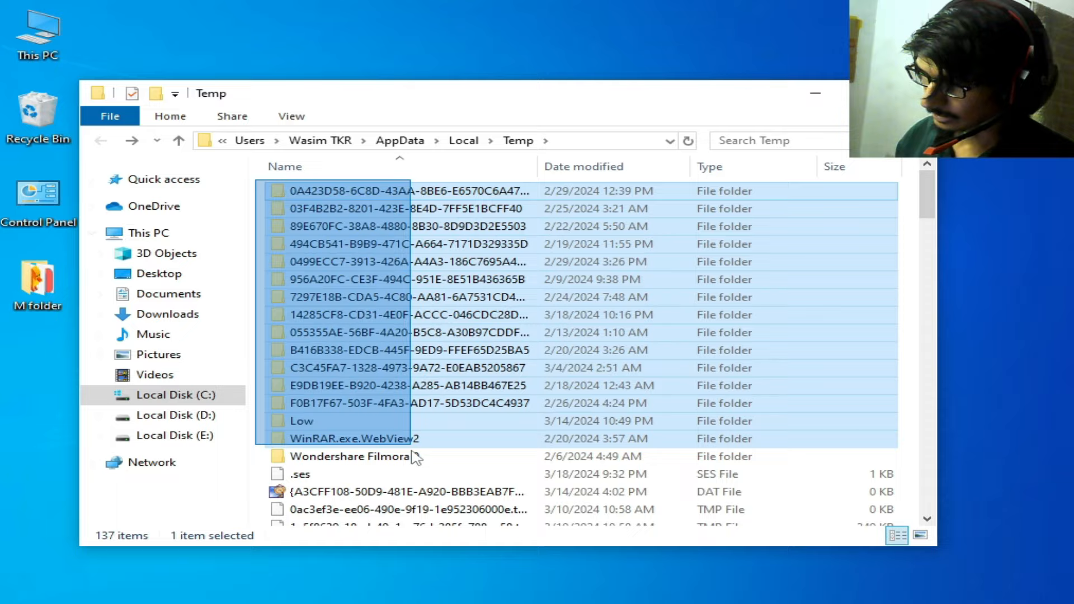
Select all 137 Temp items and delete them, continuing for every protected folder.
{"action": "key", "text": "ctrl+a"}
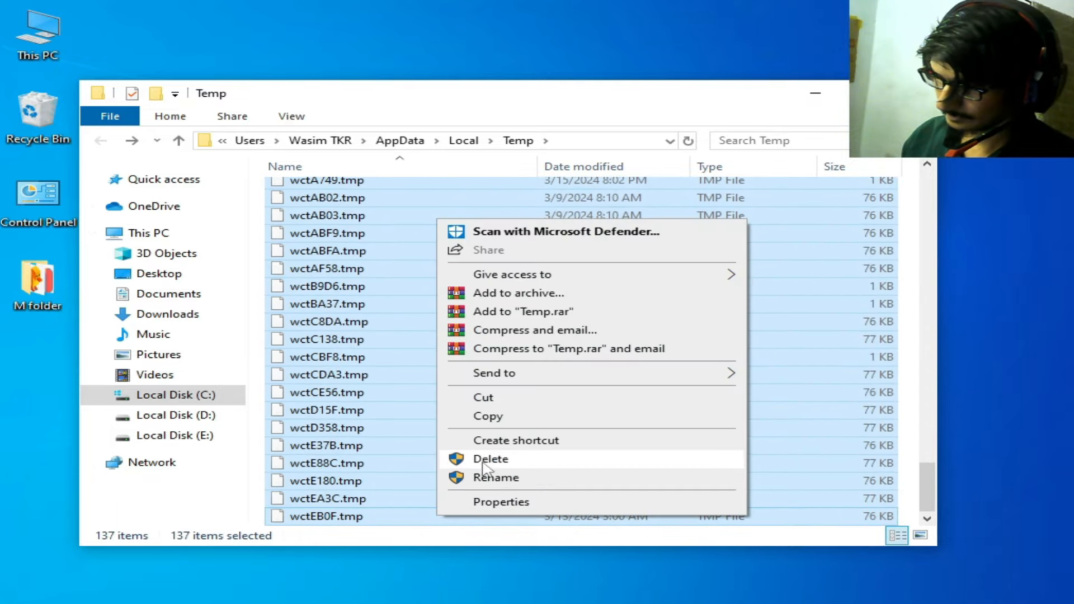
{"action": "left_click", "coordinate": [490, 459]}
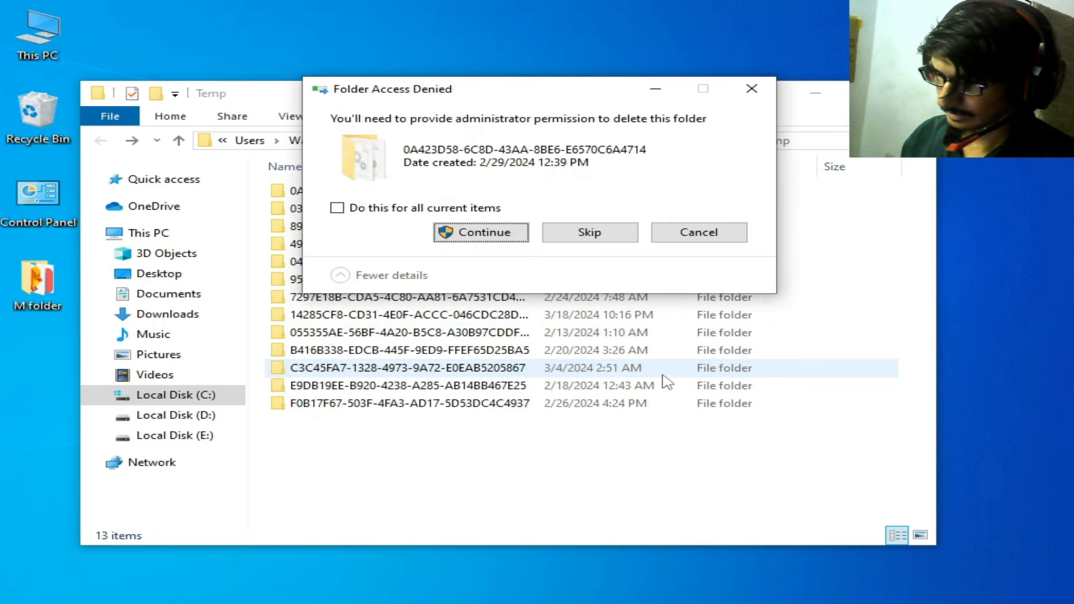
{"action": "left_click", "coordinate": [336, 207]}
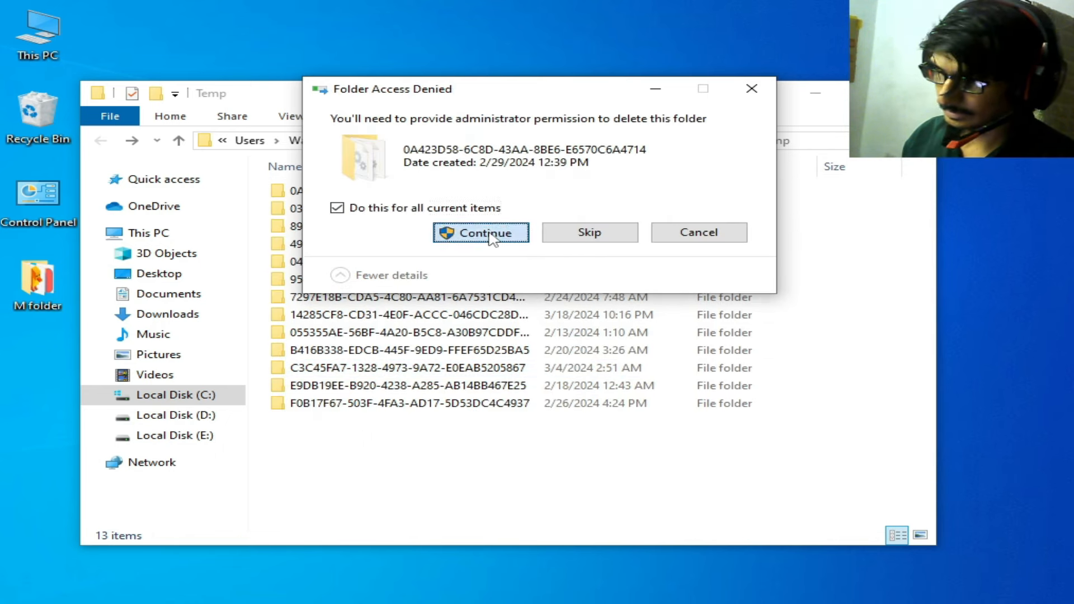
{"action": "left_click", "coordinate": [479, 232]}
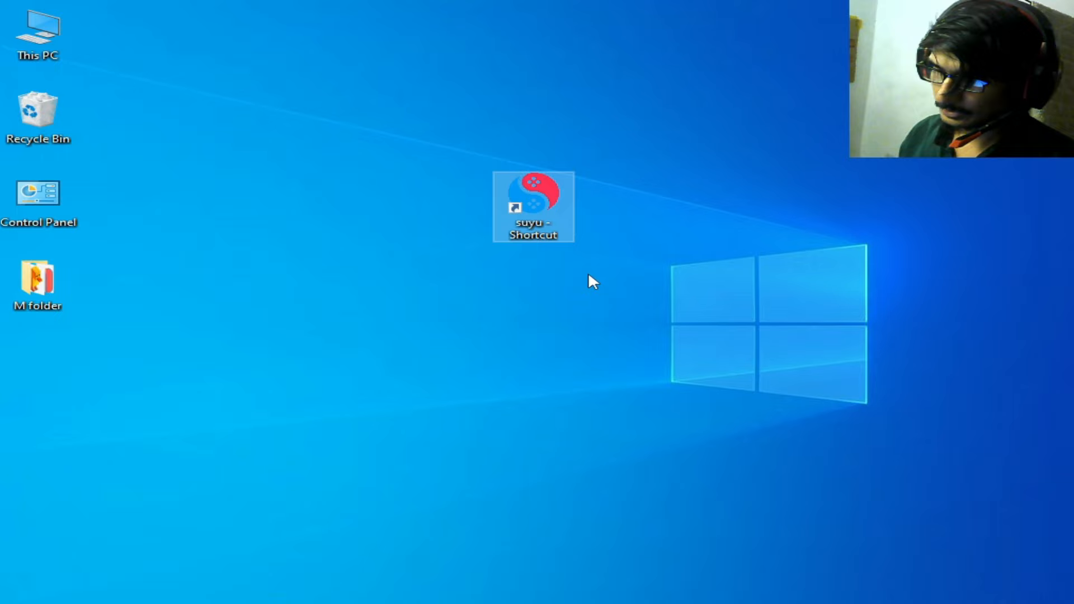
{"action": "mouse_move", "coordinate": [541, 220]}
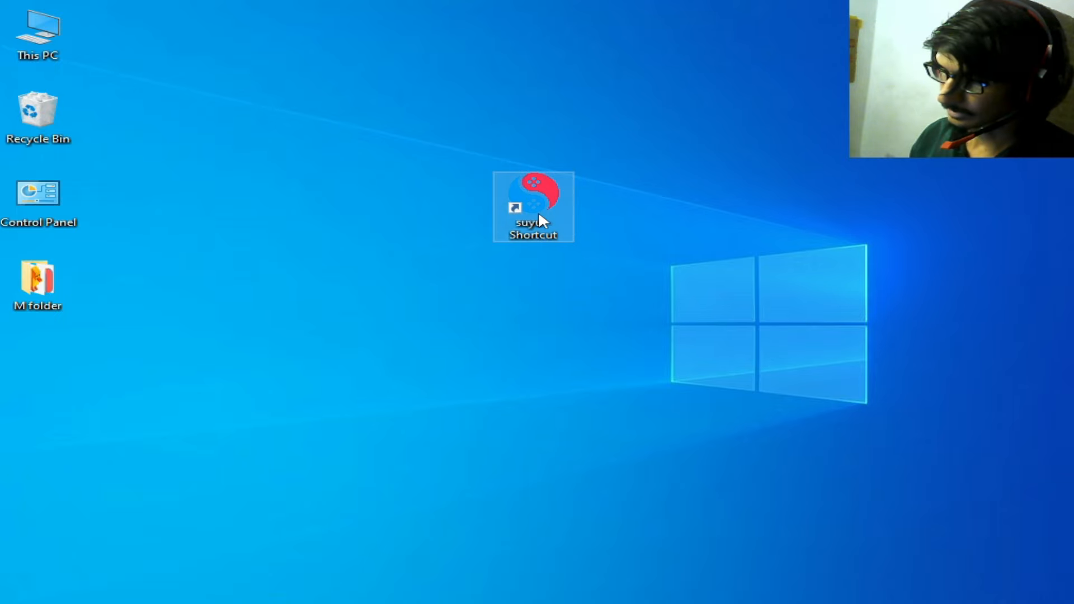
Relaunch suyu from the desktop shortcut and choose Open suyu Folder.
{"action": "double_click", "coordinate": [533, 205]}
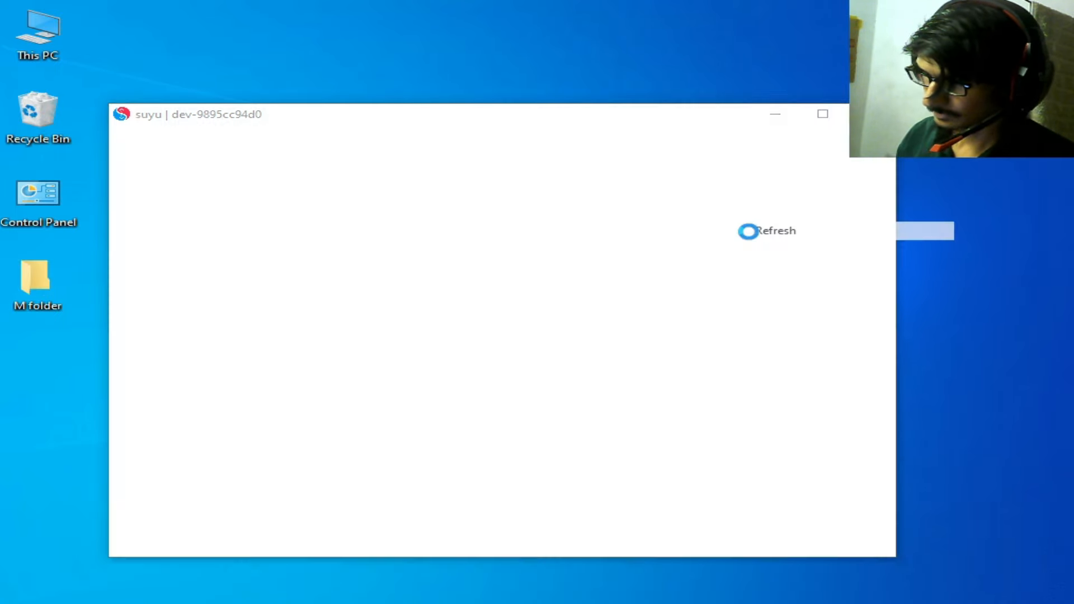
{"action": "left_click", "coordinate": [126, 134]}
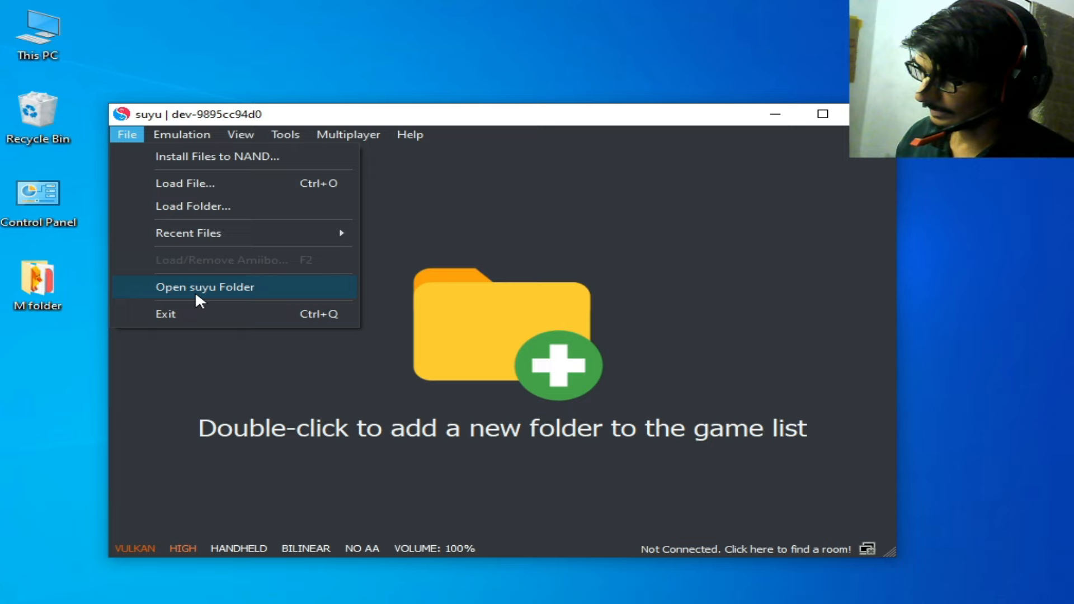
{"action": "left_click", "coordinate": [204, 286]}
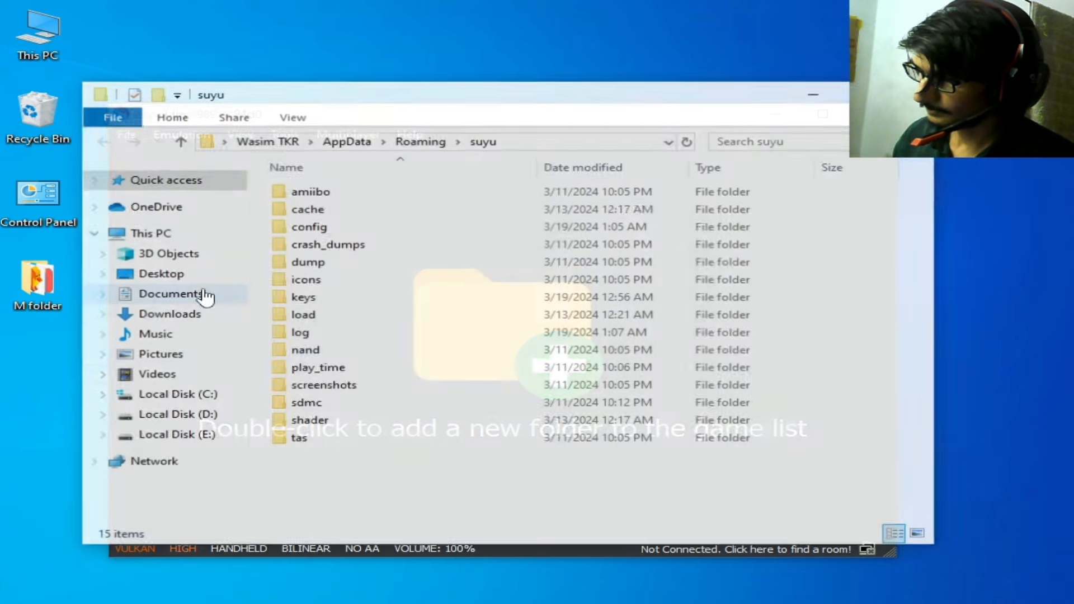
Open the keys folder and retype the .keys extension of prod.keys.
{"action": "left_click", "coordinate": [302, 296]}
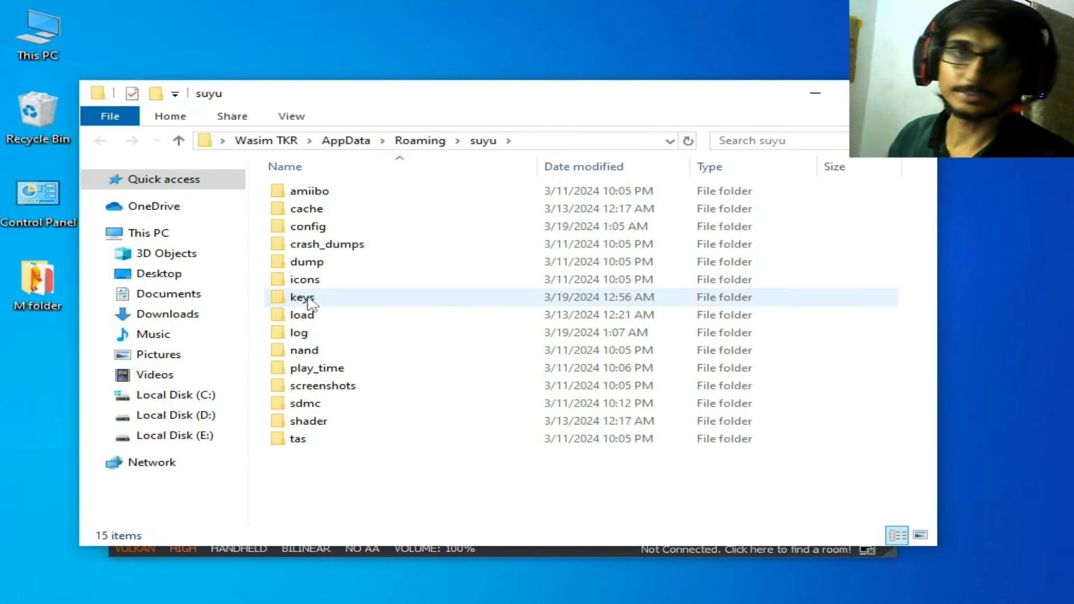
{"action": "double_click", "coordinate": [301, 297]}
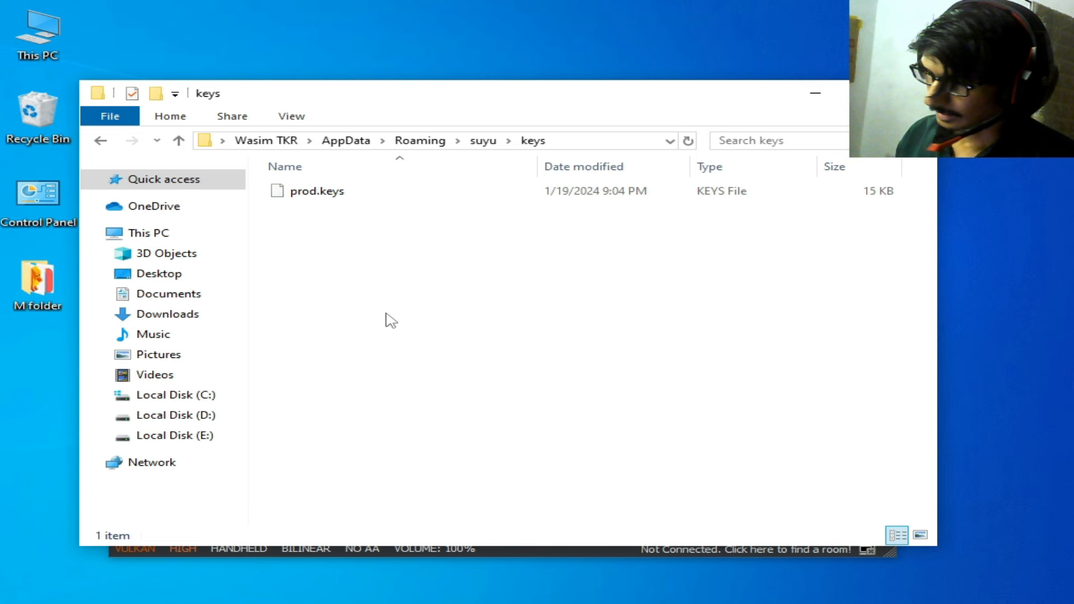
{"action": "mouse_move", "coordinate": [503, 330]}
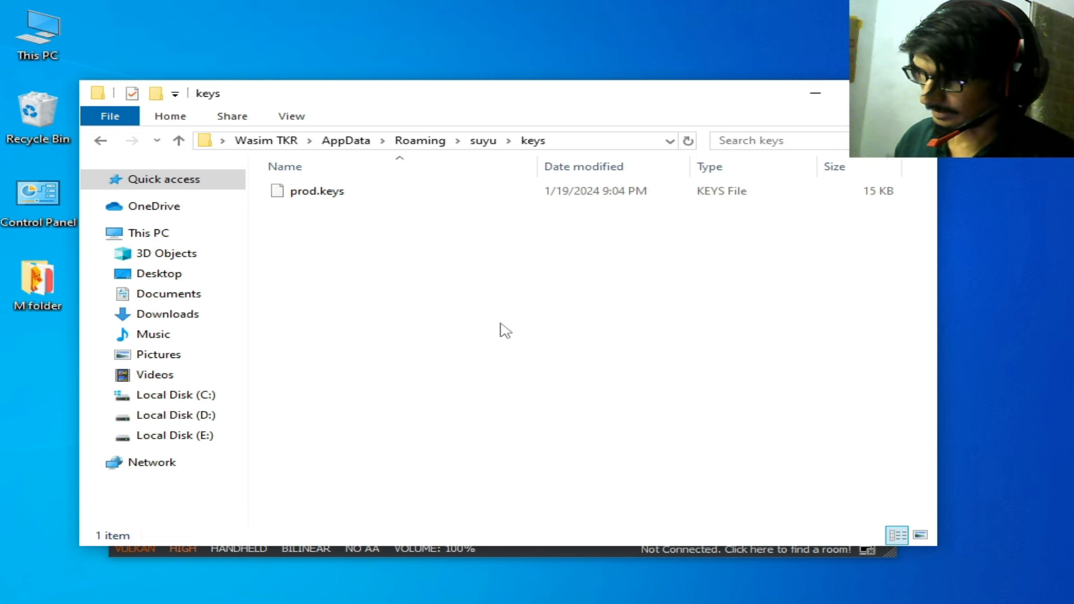
{"action": "mouse_move", "coordinate": [449, 334]}
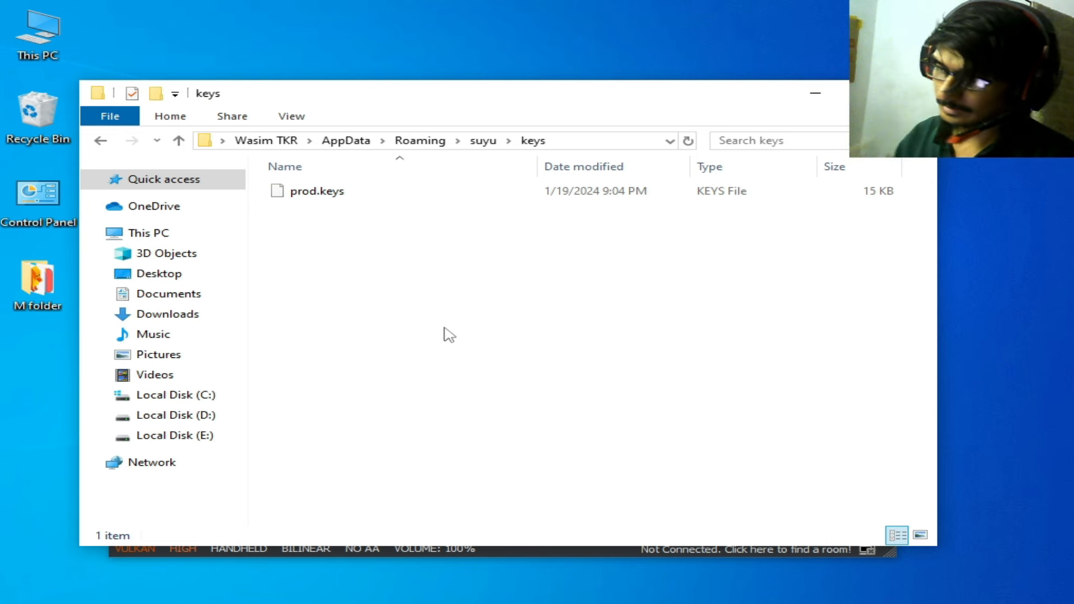
{"action": "mouse_move", "coordinate": [360, 272]}
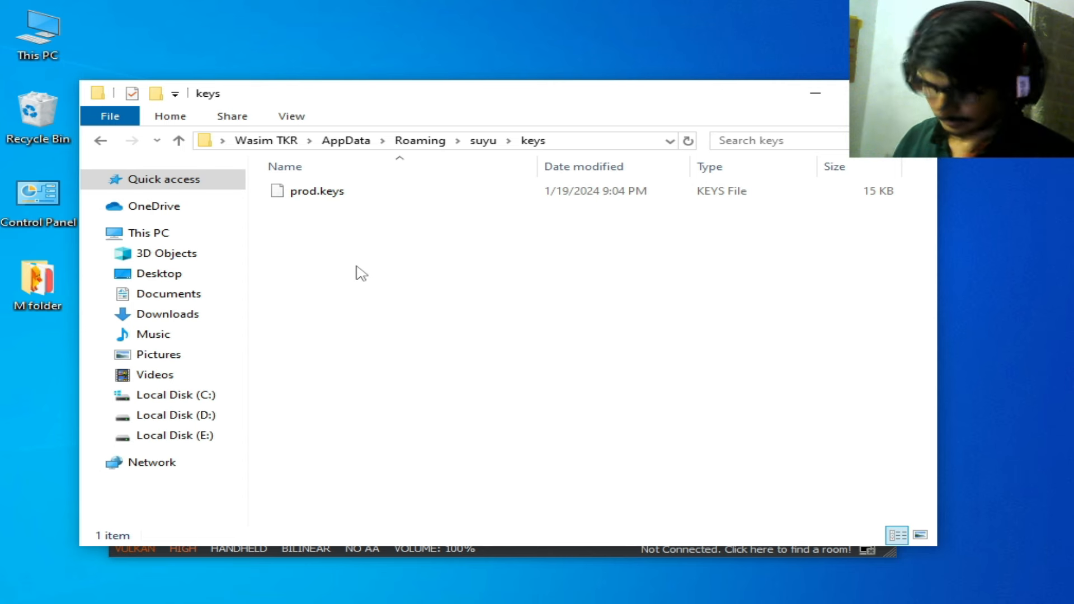
{"action": "mouse_move", "coordinate": [342, 240]}
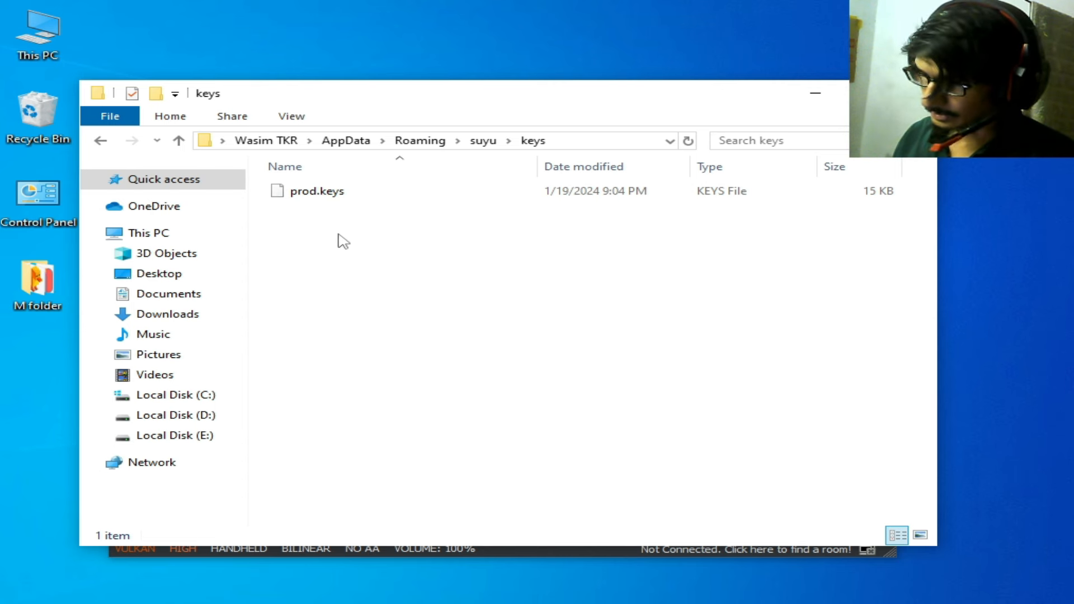
{"action": "mouse_move", "coordinate": [373, 281]}
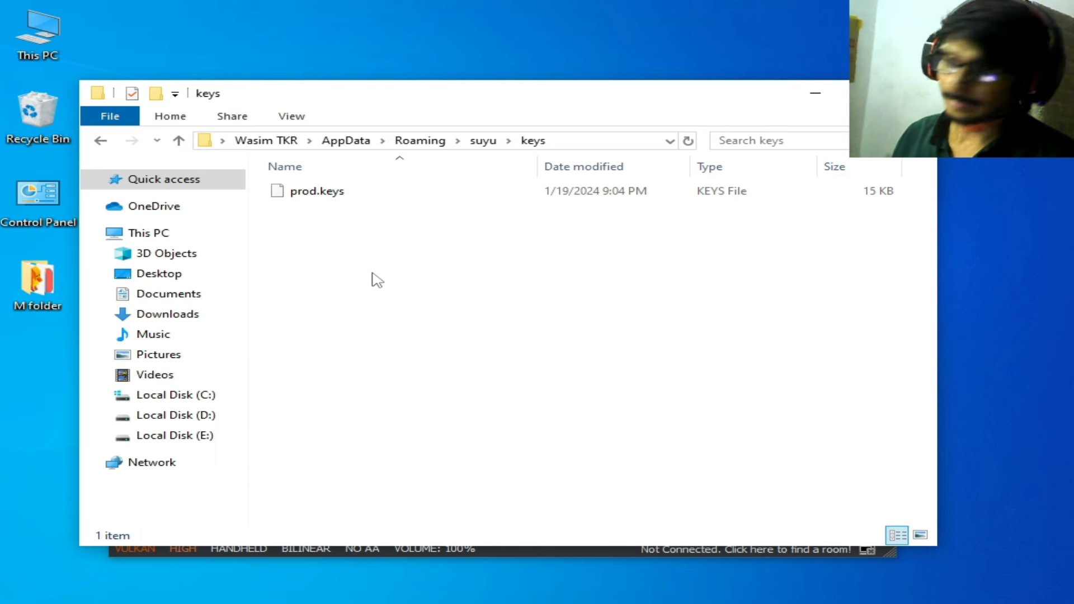
{"action": "left_click", "coordinate": [317, 191]}
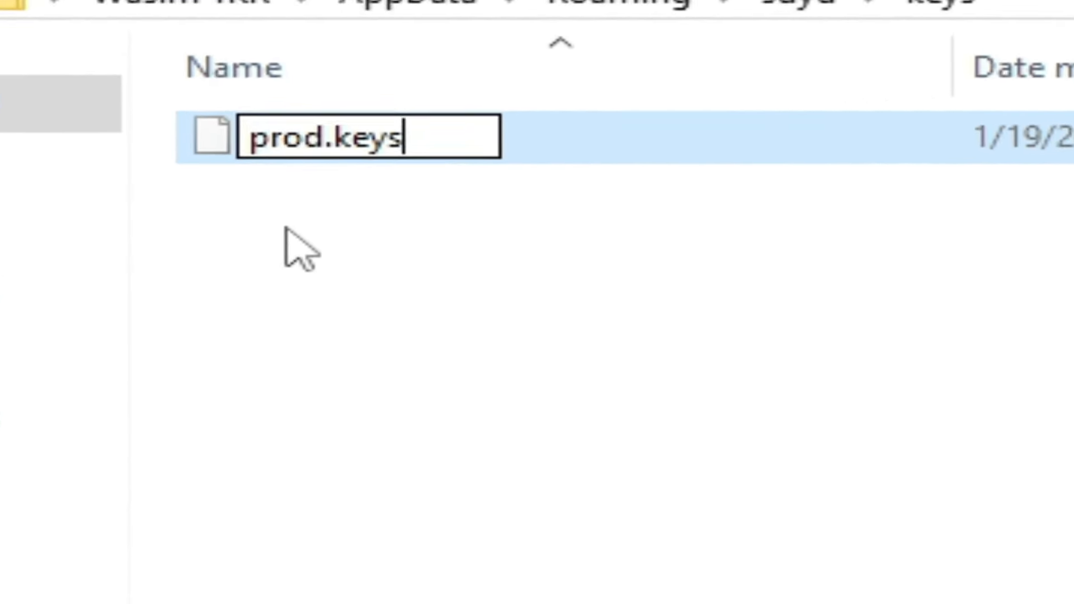
{"action": "key", "text": "Backspace"}
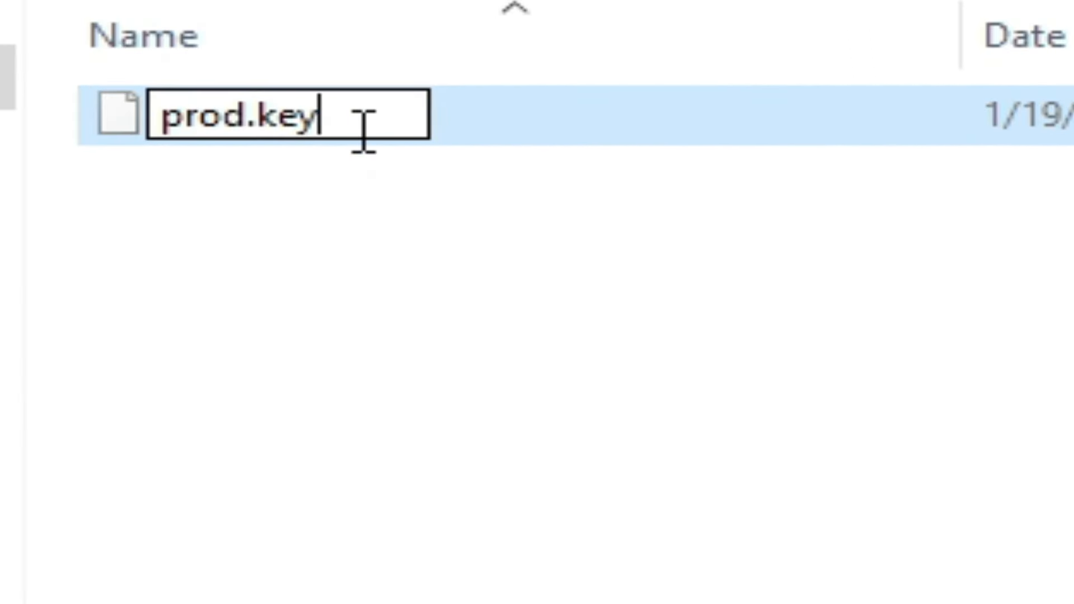
{"action": "key", "text": "Backspace"}
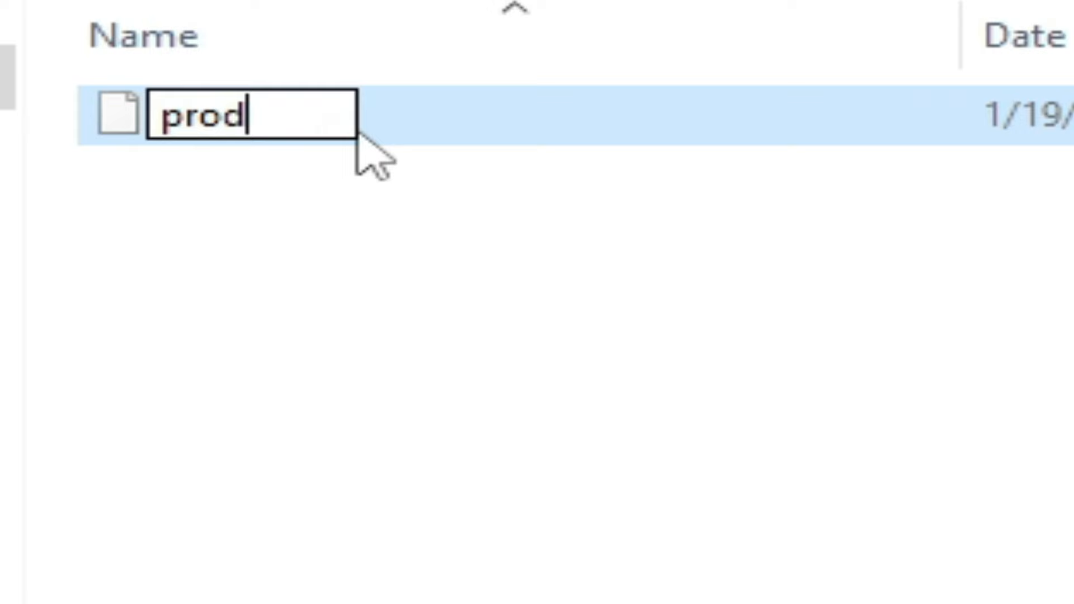
{"action": "type", "text": ".k"}
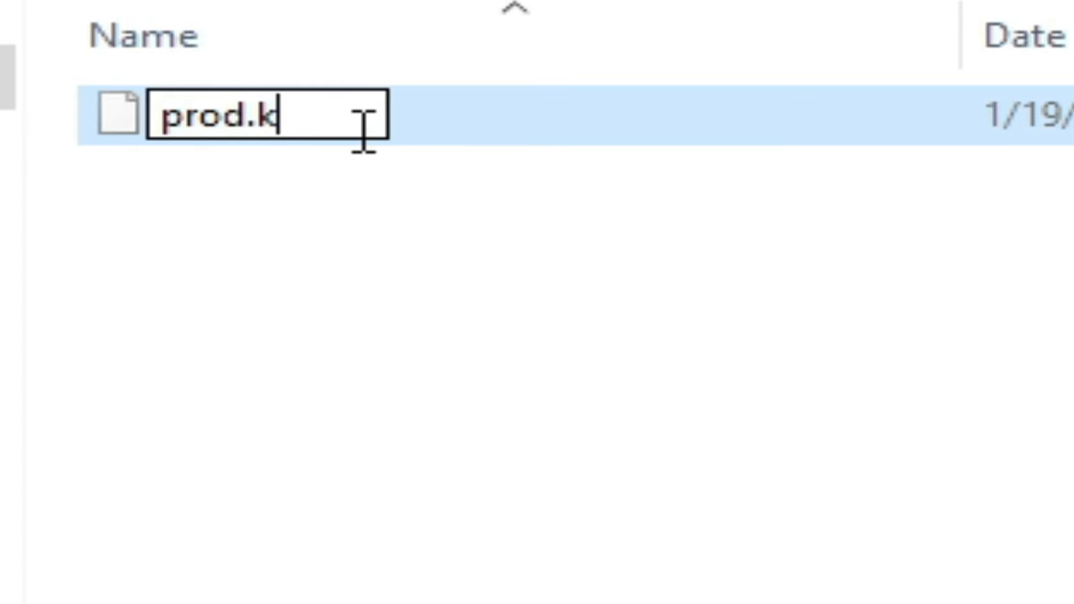
{"action": "type", "text": "e"}
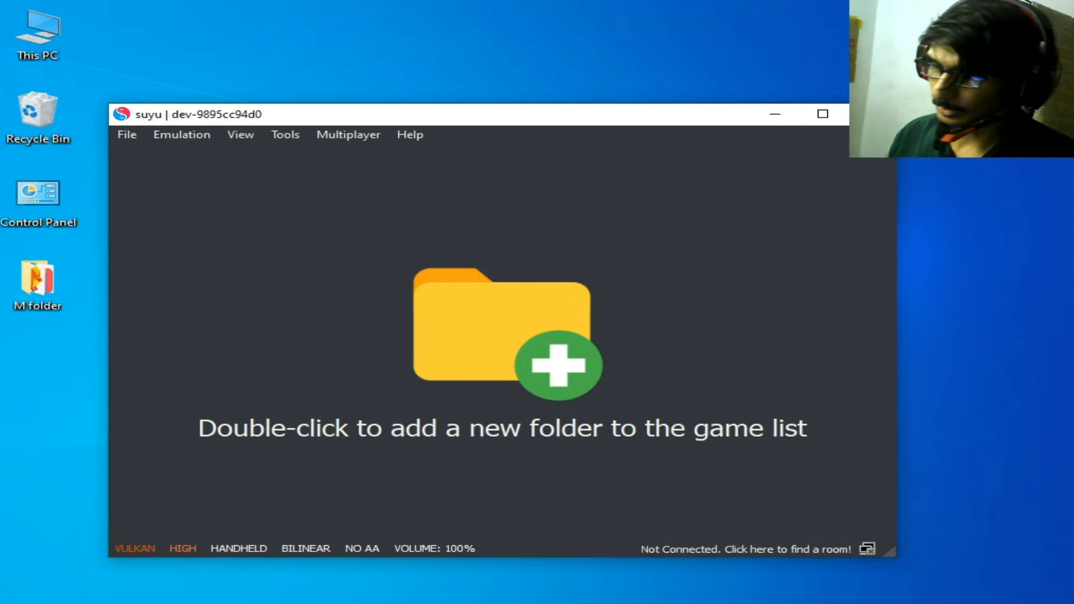
Relaunch suyu and open the keys folder inside its data folder.
{"action": "right_click", "coordinate": [533, 204]}
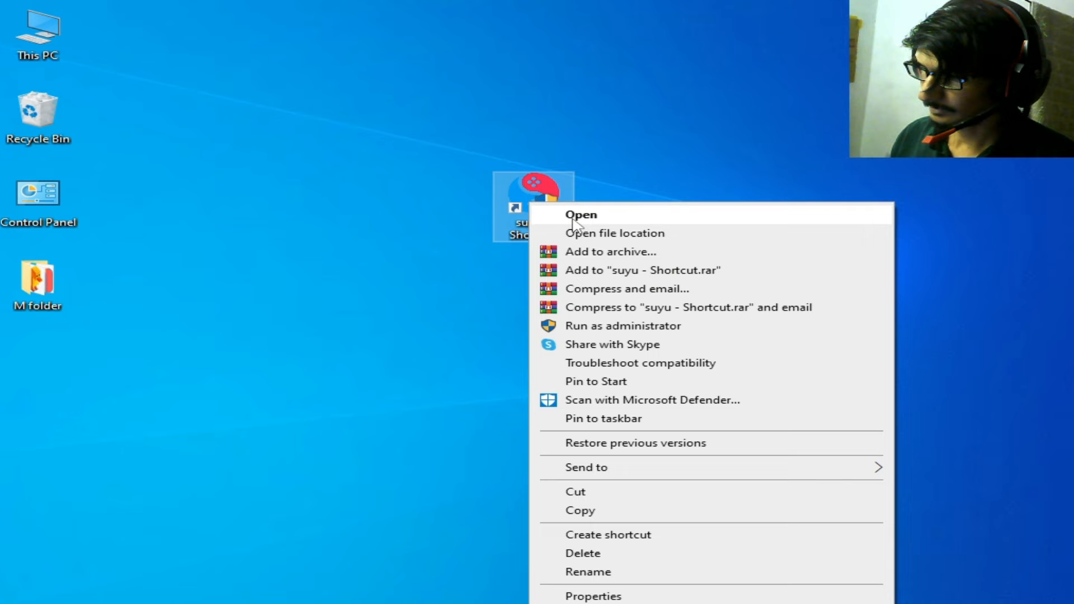
{"action": "left_click", "coordinate": [580, 214]}
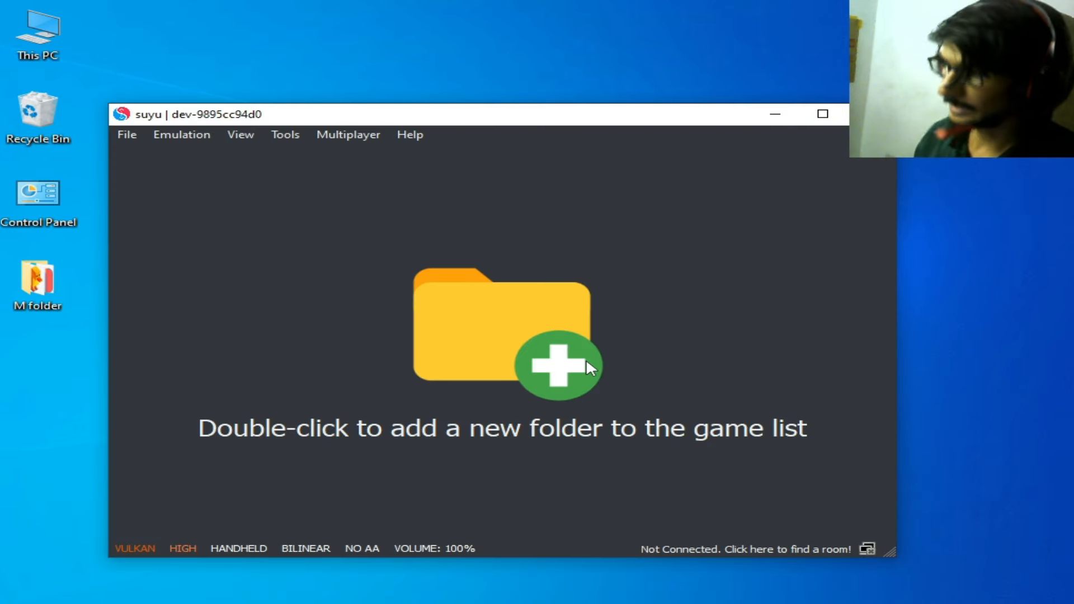
{"action": "left_click", "coordinate": [126, 135]}
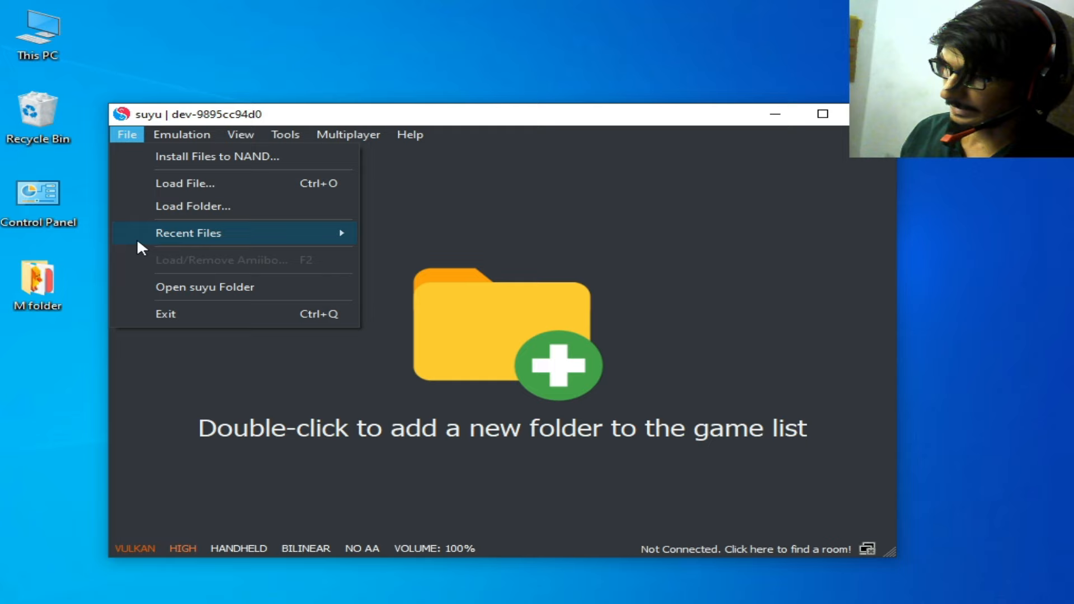
{"action": "left_click", "coordinate": [204, 287]}
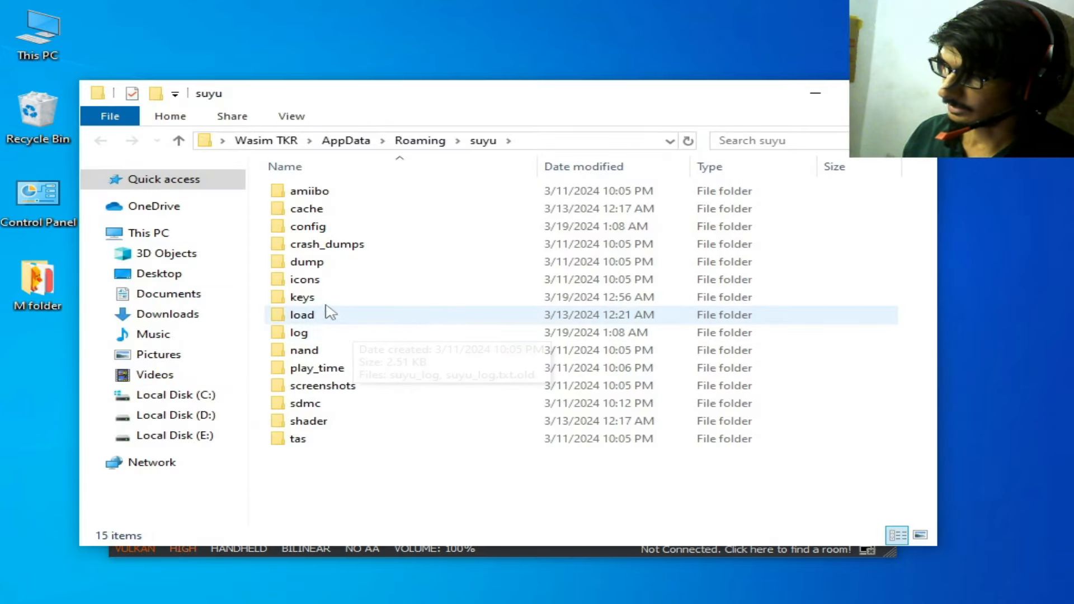
{"action": "double_click", "coordinate": [302, 296]}
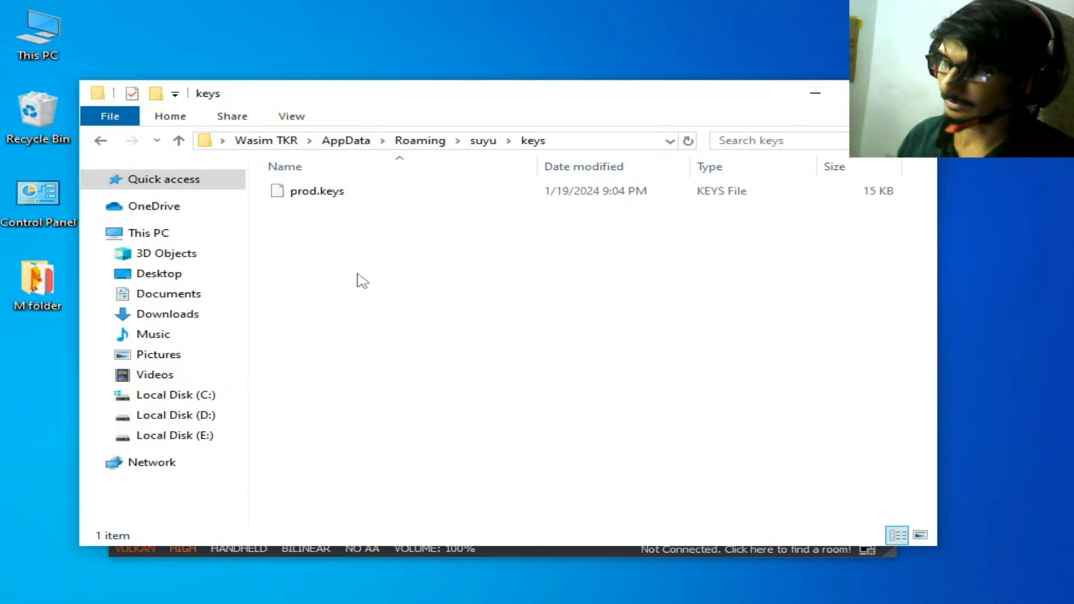
{"action": "mouse_move", "coordinate": [358, 259]}
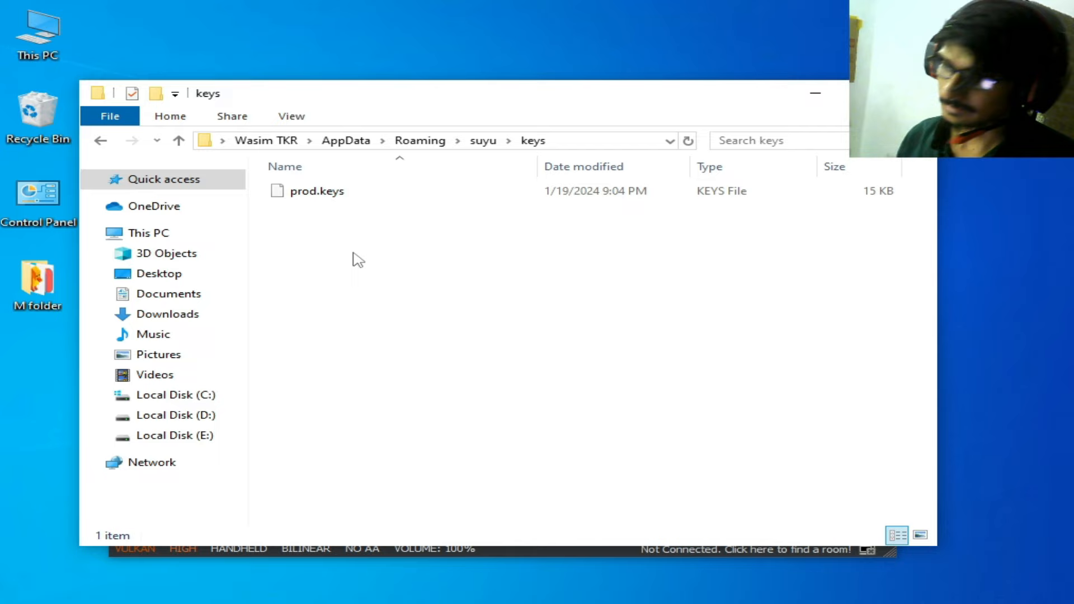
Rename prod.keys through its context menu and edit the name.
{"action": "right_click", "coordinate": [317, 190]}
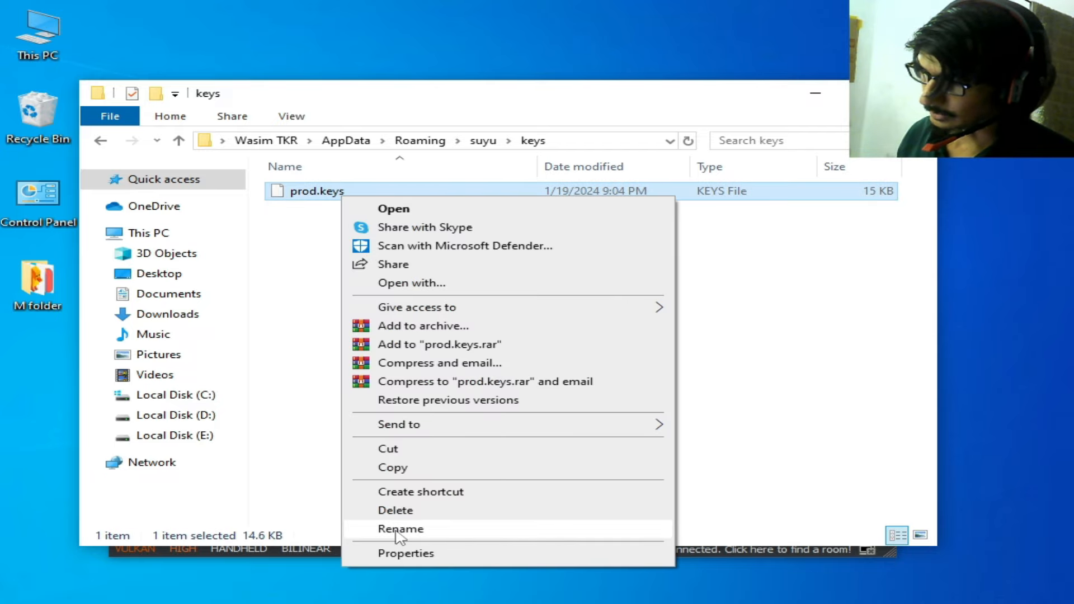
{"action": "left_click", "coordinate": [400, 529]}
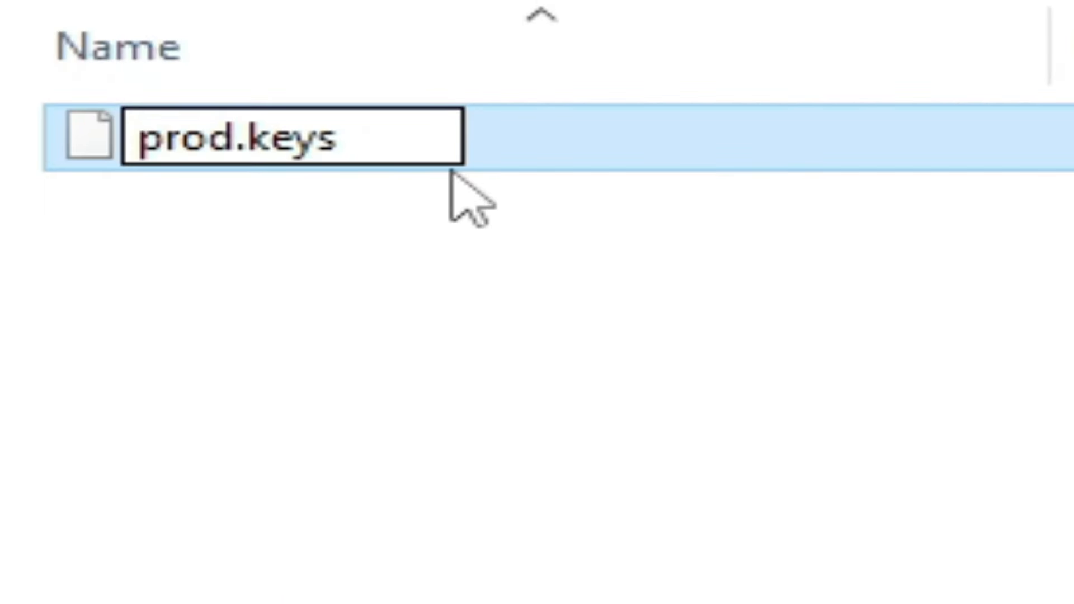
{"action": "left_click", "coordinate": [315, 137]}
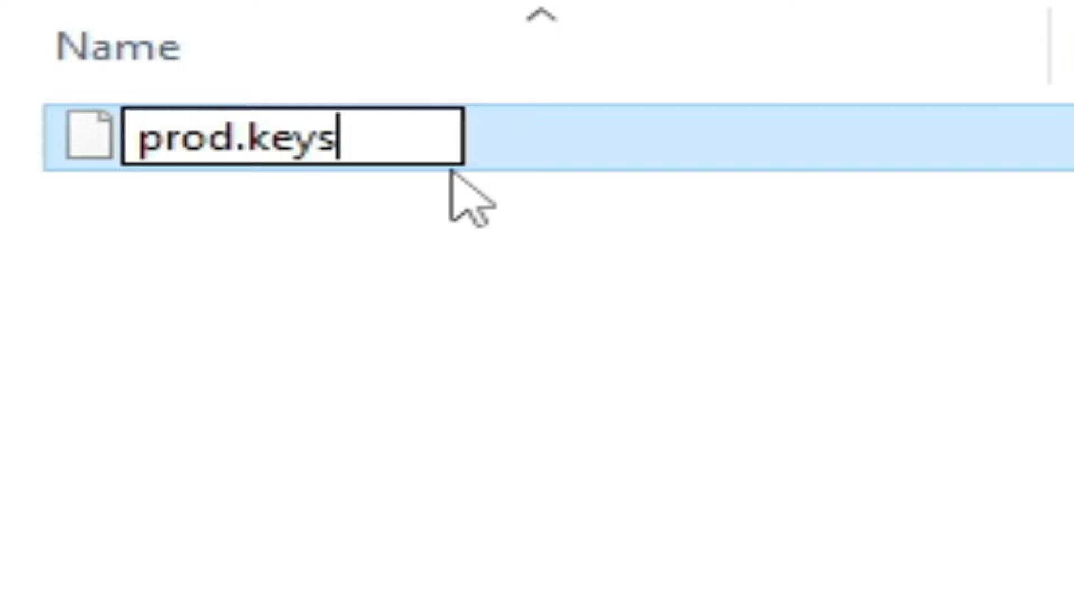
{"action": "key", "text": "BackSpace"}
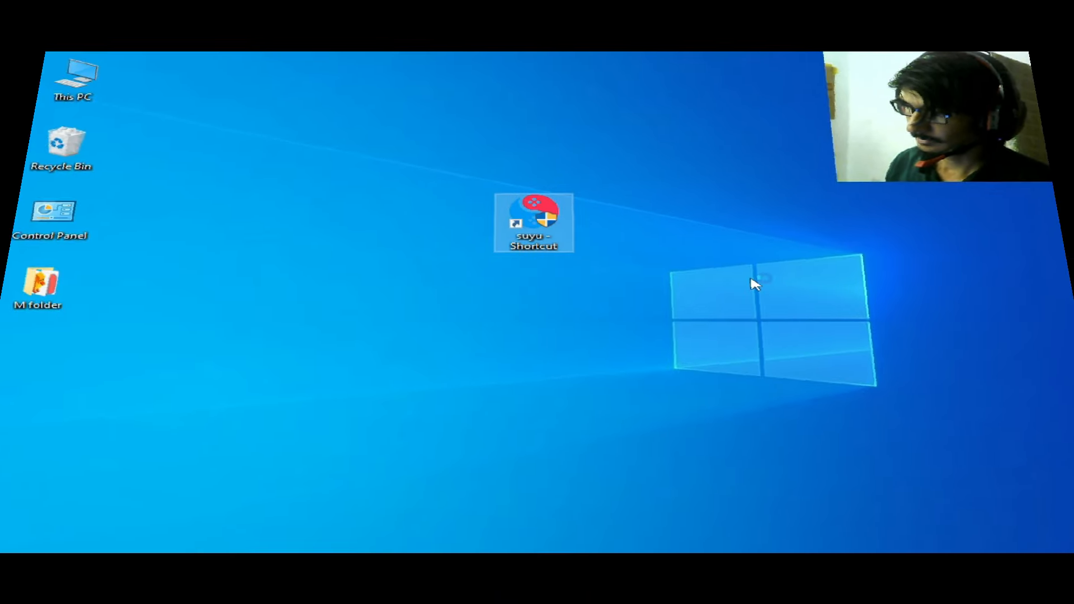
Relaunch suyu and reopen its keys folder, showing the prod WinRAR archive.
{"action": "double_click", "coordinate": [534, 223]}
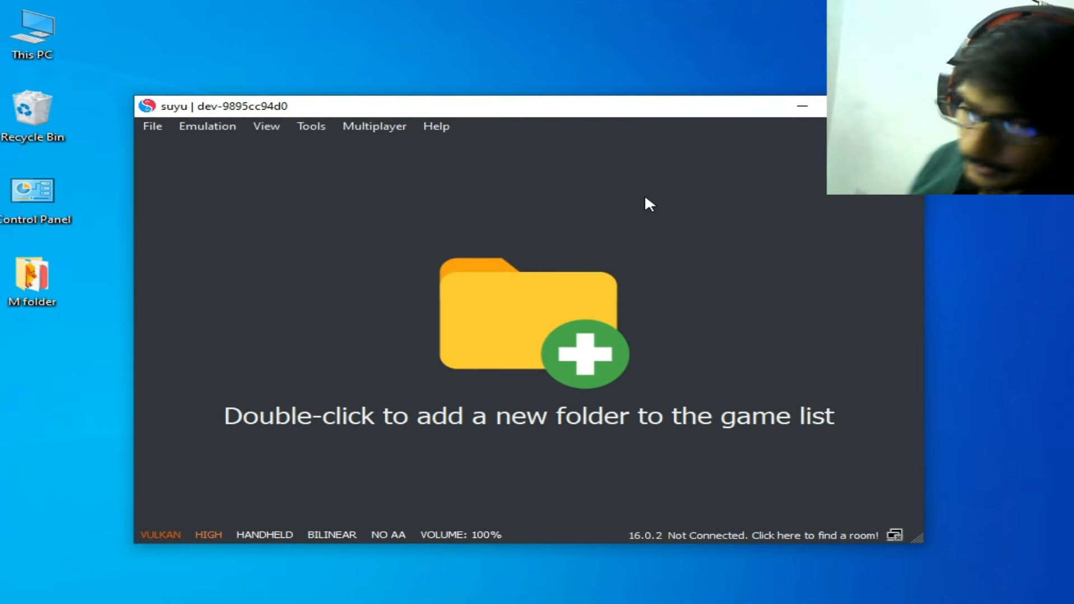
{"action": "mouse_move", "coordinate": [705, 197]}
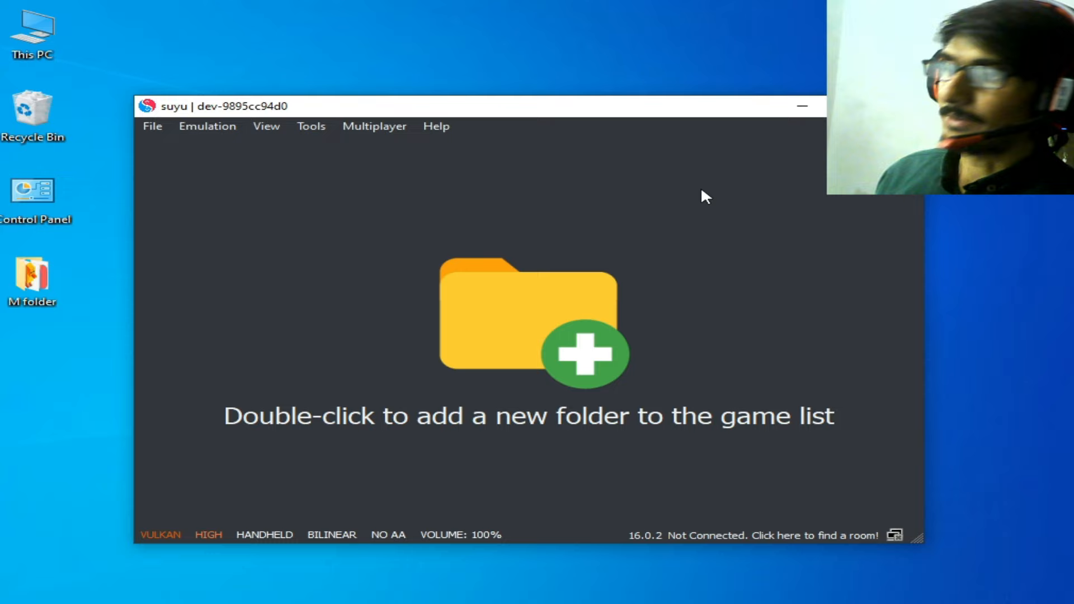
{"action": "mouse_move", "coordinate": [353, 183]}
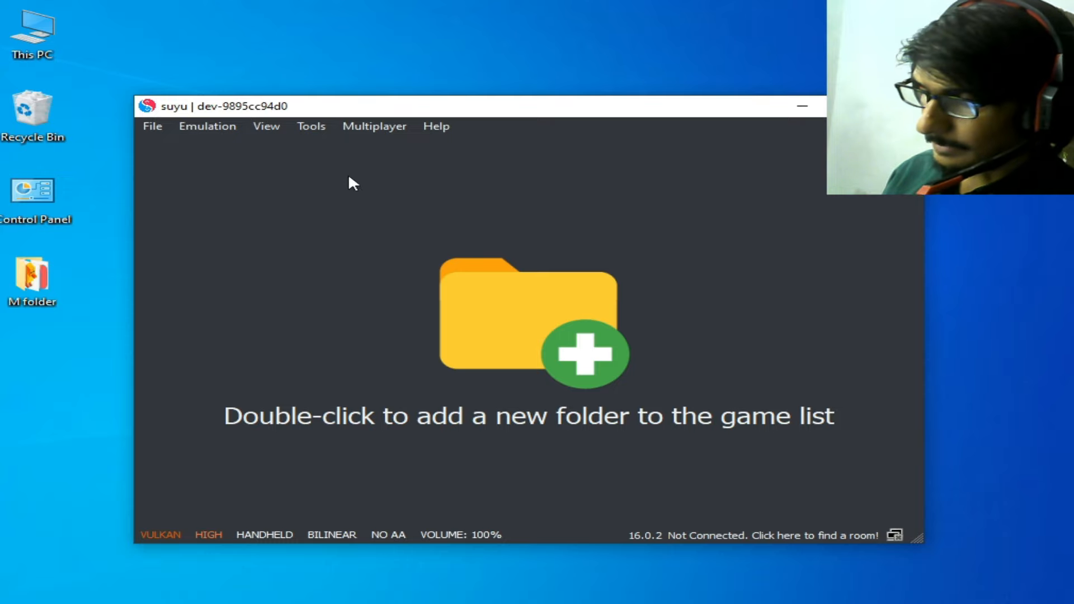
{"action": "left_click", "coordinate": [152, 126]}
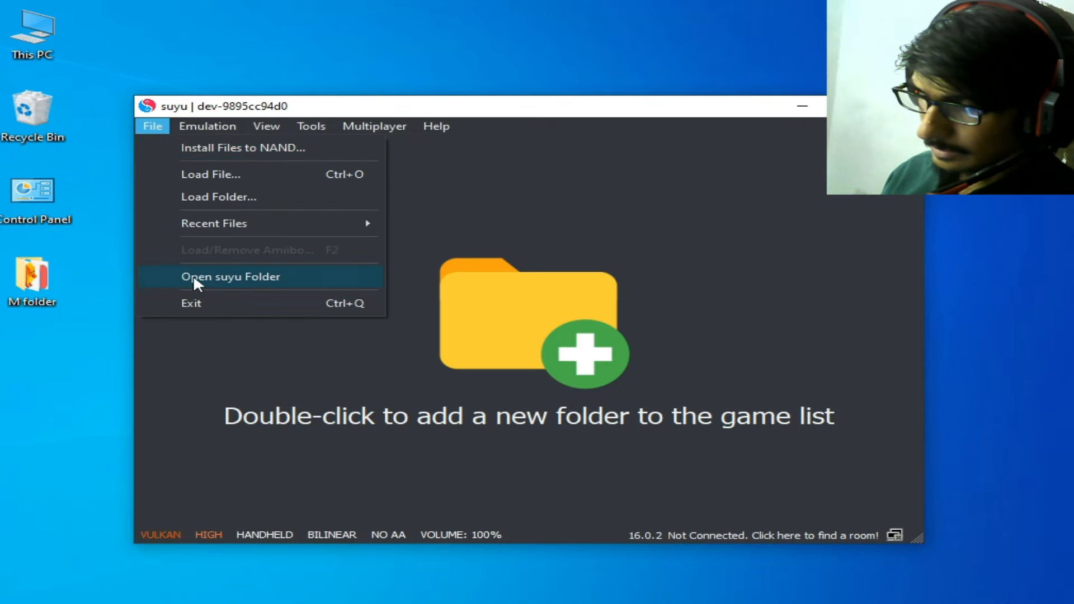
{"action": "left_click", "coordinate": [229, 276]}
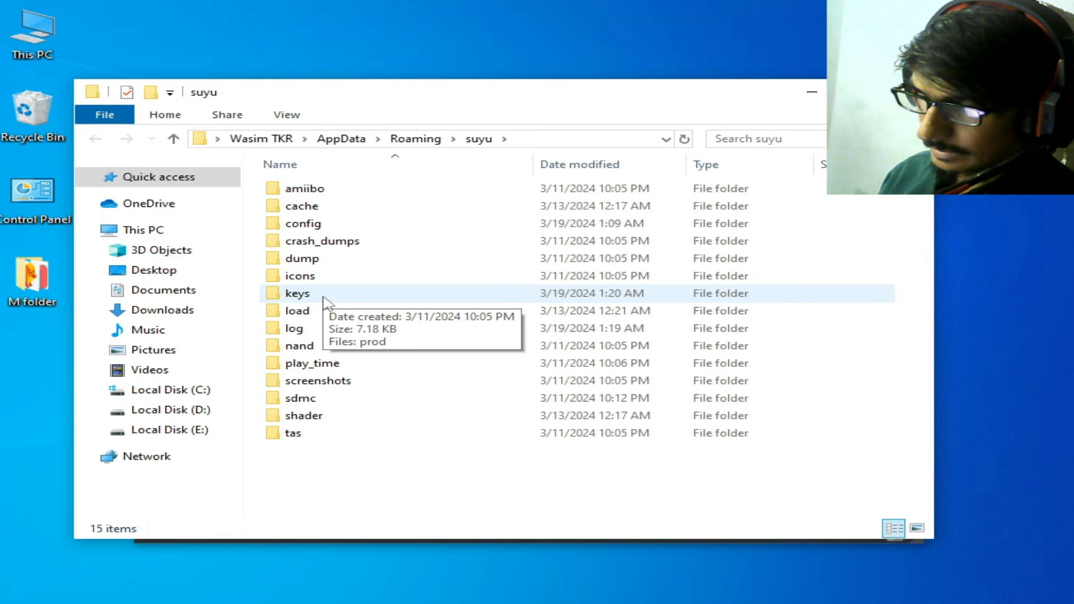
{"action": "double_click", "coordinate": [296, 292]}
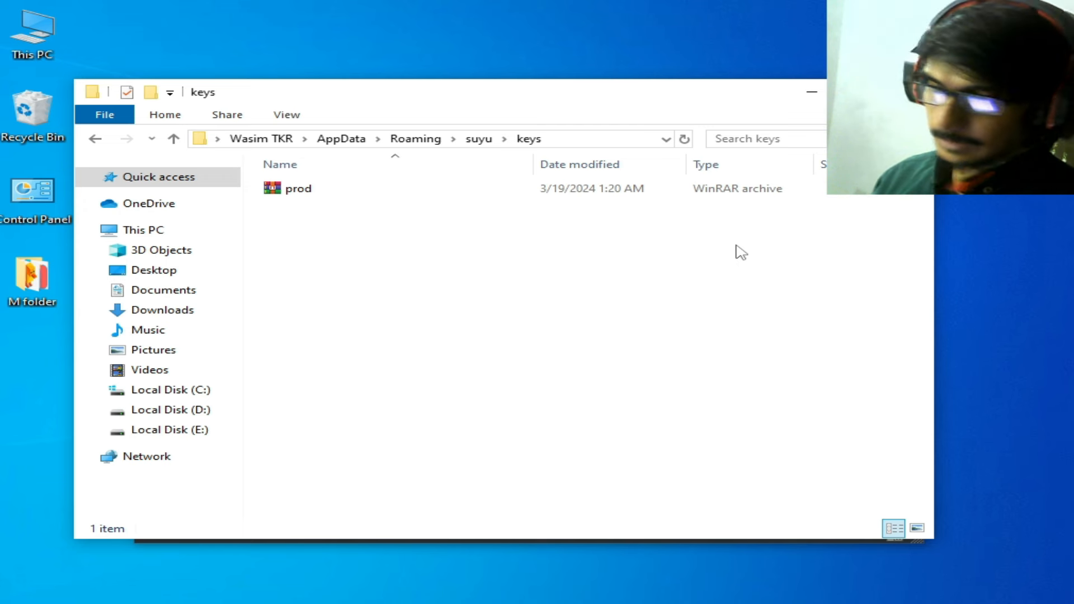
{"action": "mouse_move", "coordinate": [548, 342]}
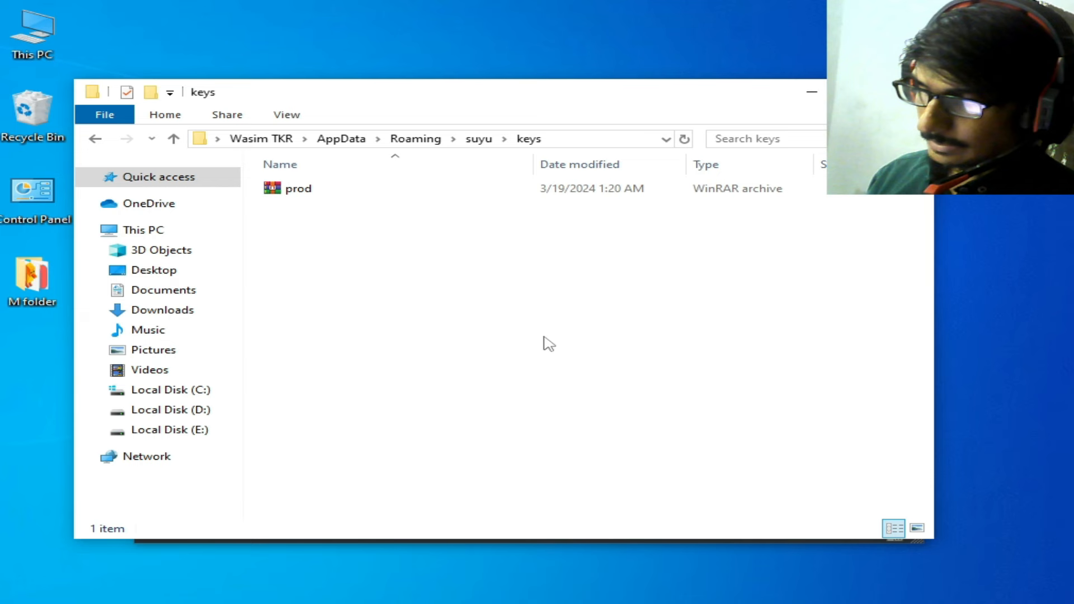
{"action": "mouse_move", "coordinate": [322, 243]}
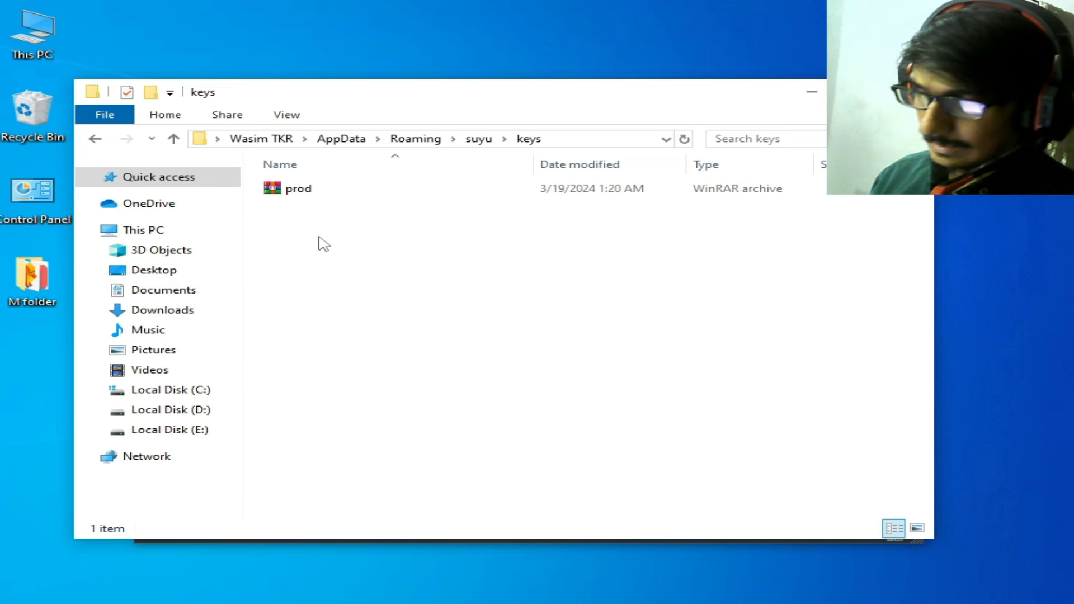
Extract the prod WinRAR archive here and select the resulting prod KEYS file.
{"action": "right_click", "coordinate": [287, 188]}
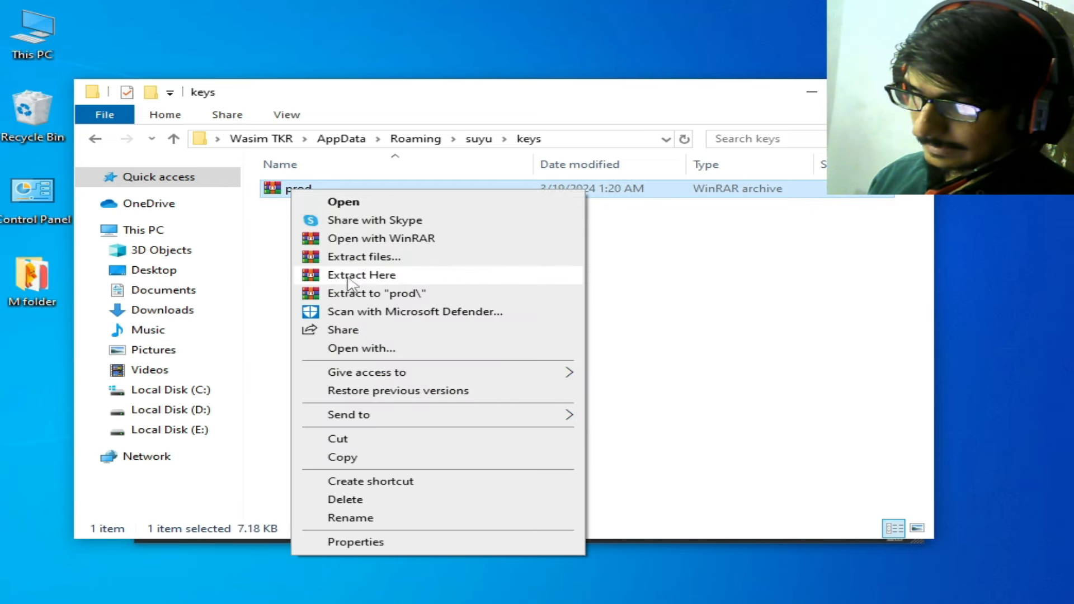
{"action": "left_click", "coordinate": [361, 275]}
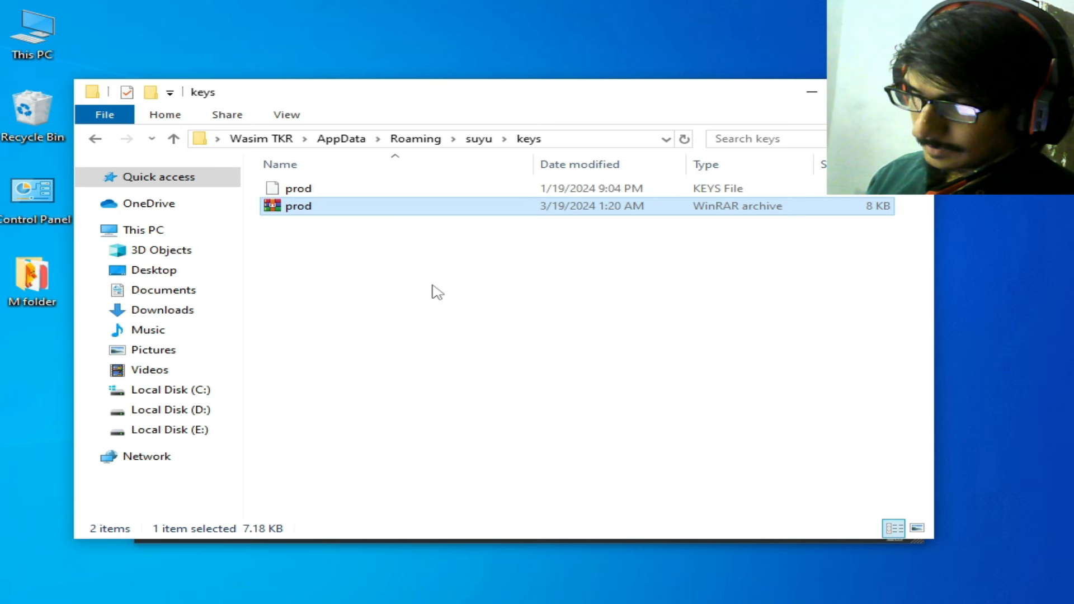
{"action": "mouse_move", "coordinate": [328, 223]}
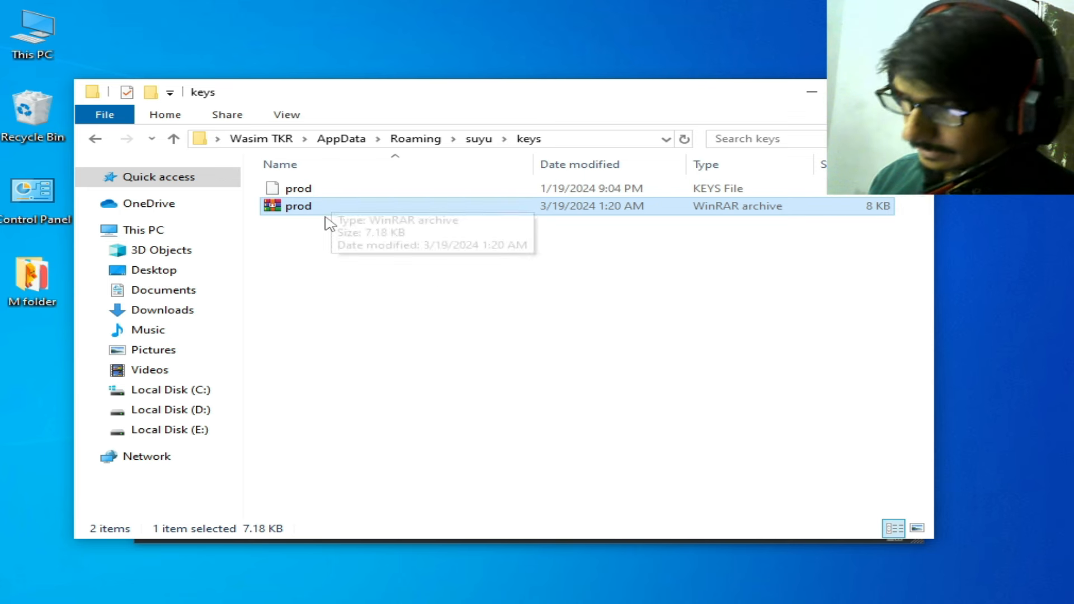
{"action": "mouse_move", "coordinate": [555, 217]}
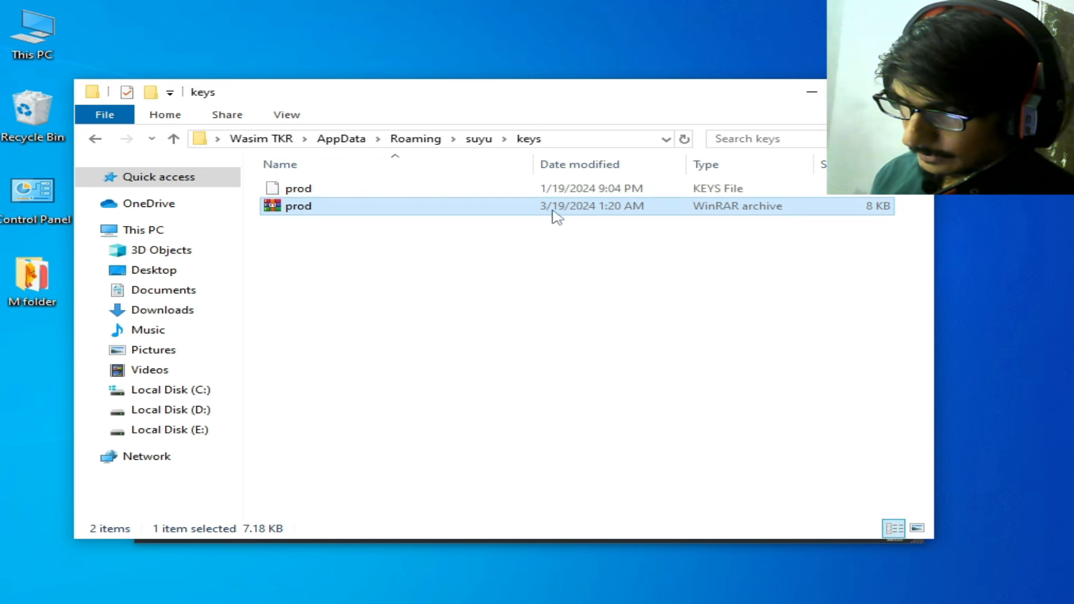
{"action": "left_click", "coordinate": [297, 188]}
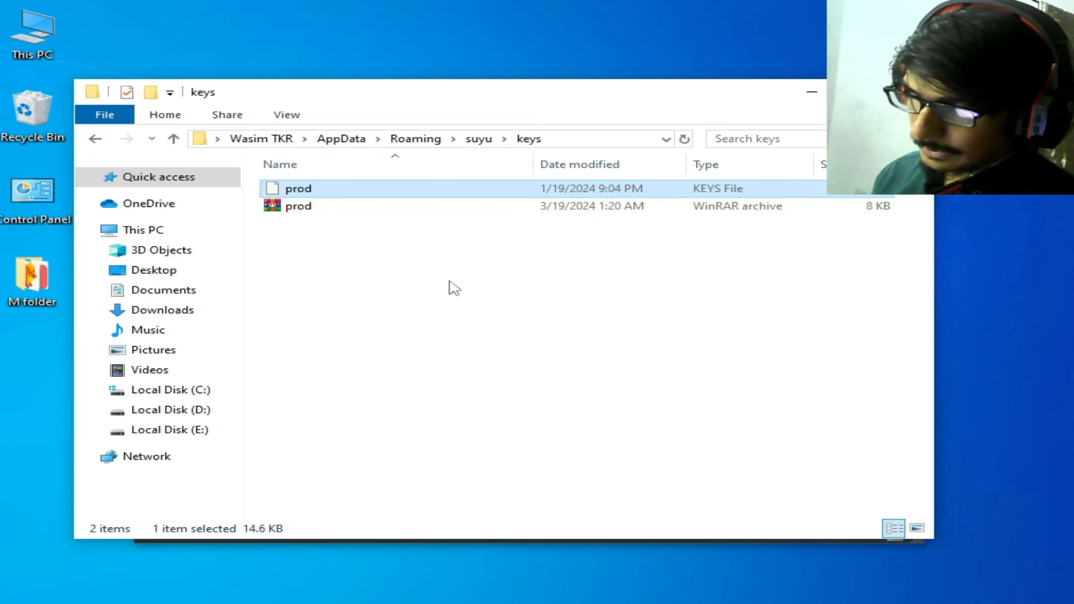
{"action": "mouse_move", "coordinate": [536, 314]}
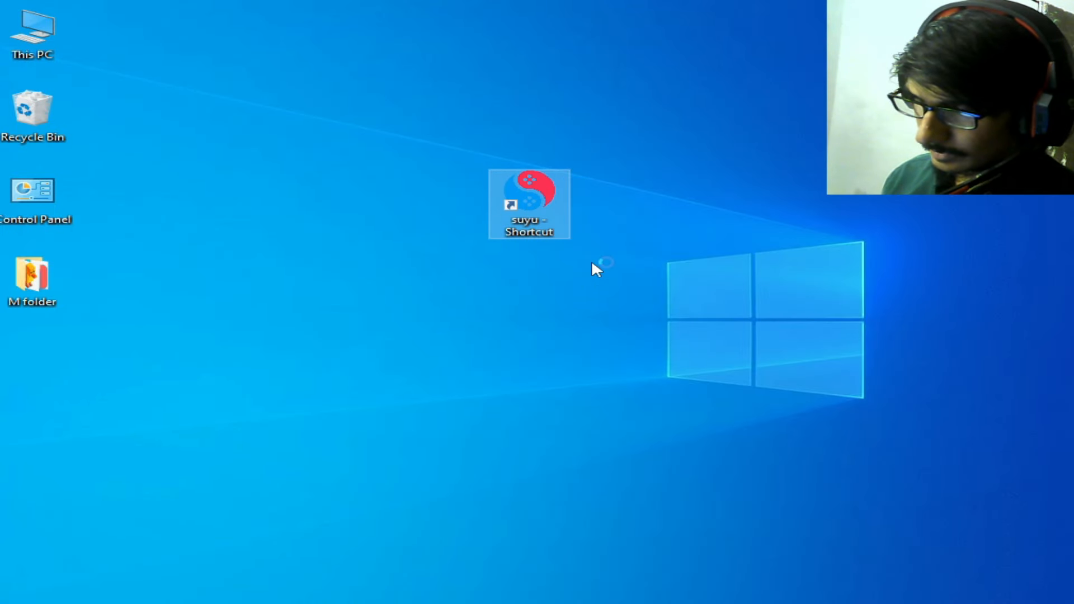
Relaunch suyu and load the Mario Kart 8 Deluxe NSP through File > Load File.
{"action": "double_click", "coordinate": [528, 198]}
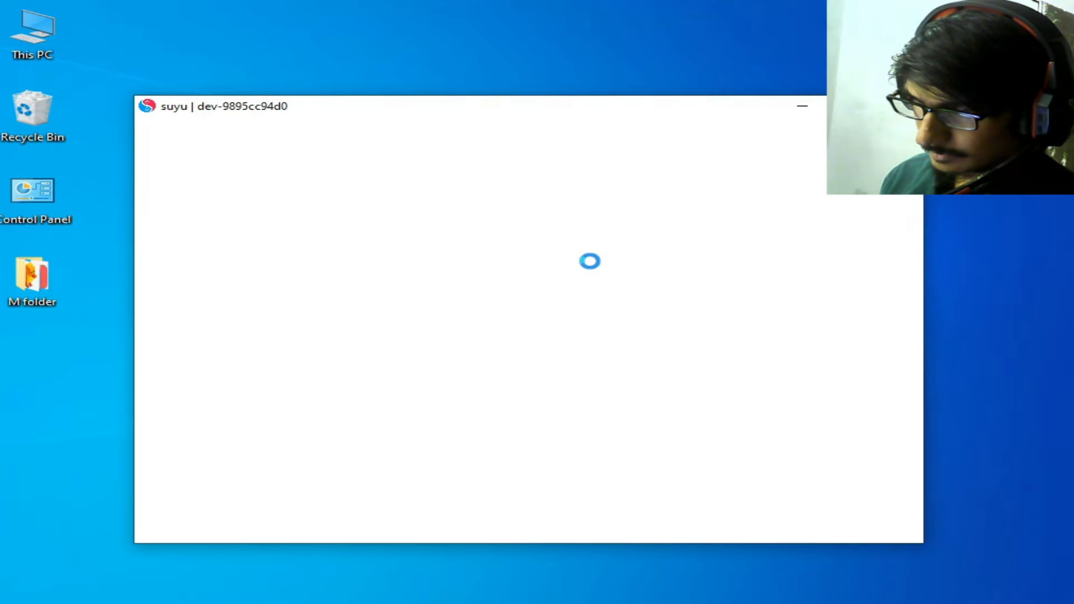
{"action": "left_click", "coordinate": [152, 126]}
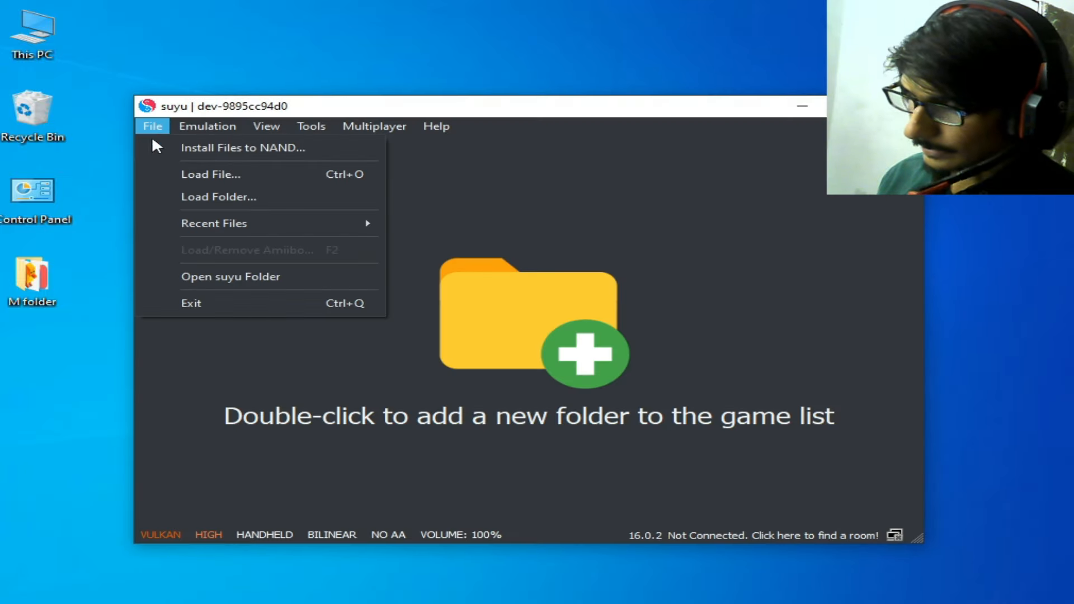
{"action": "left_click", "coordinate": [210, 174]}
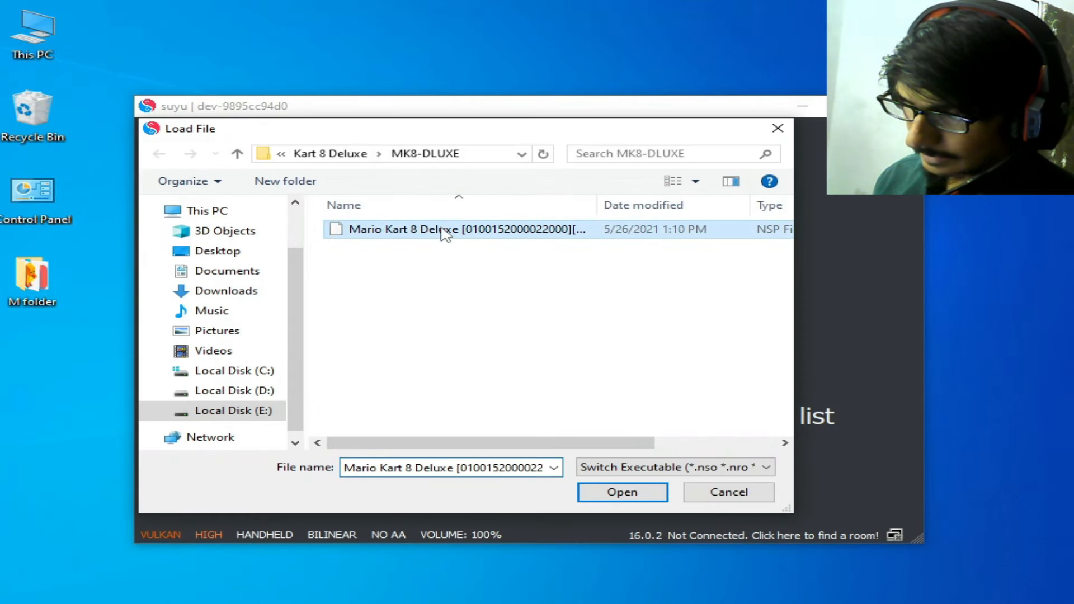
{"action": "left_click", "coordinate": [620, 492]}
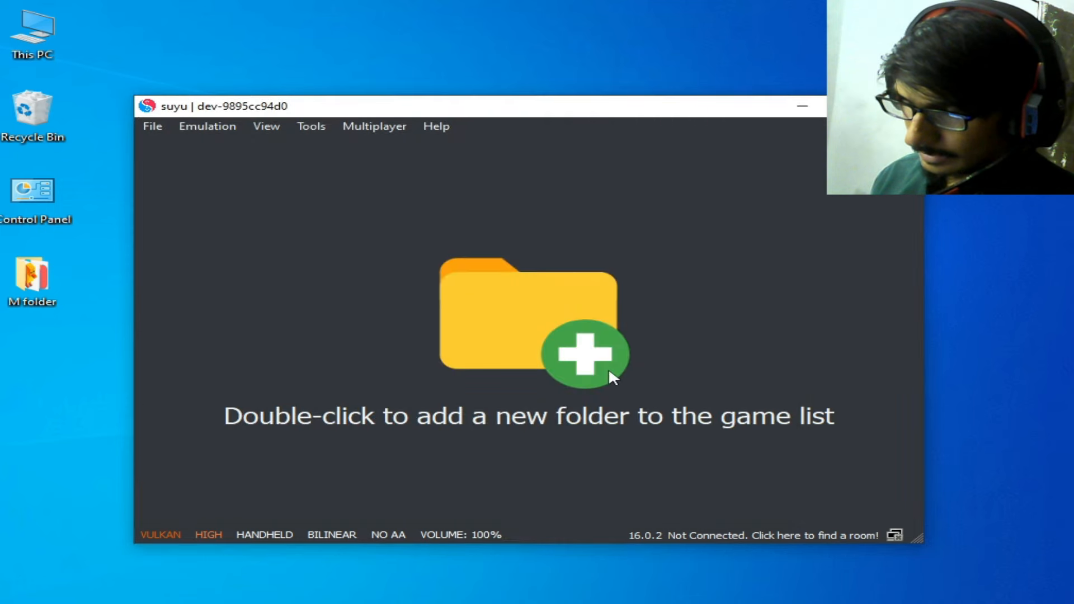
{"action": "mouse_move", "coordinate": [574, 362]}
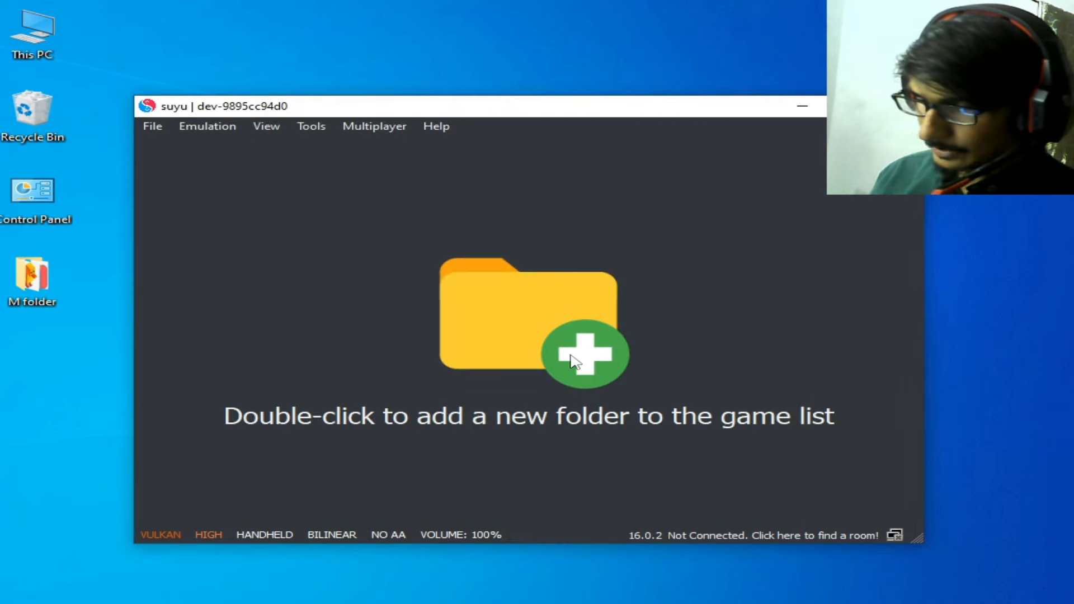